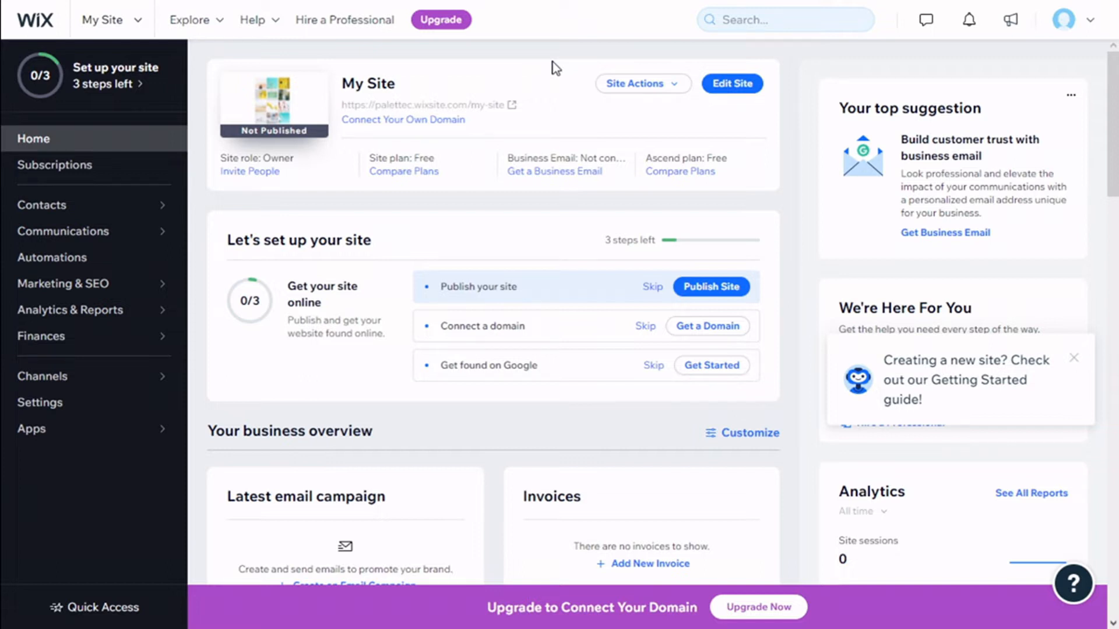
mouse_move(564, 158)
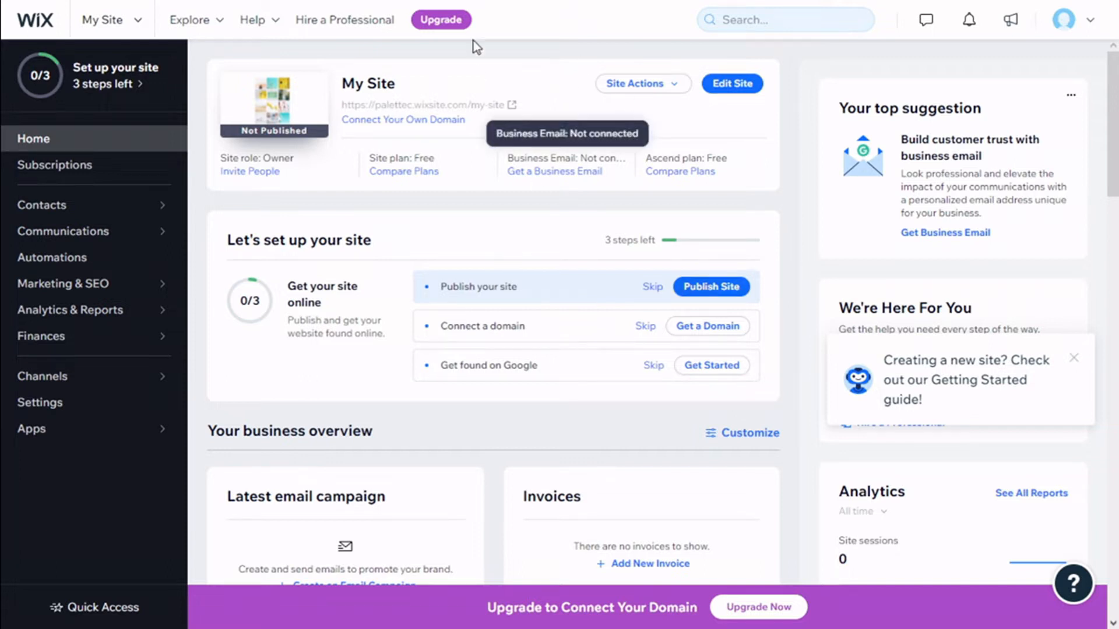
mouse_move(732, 84)
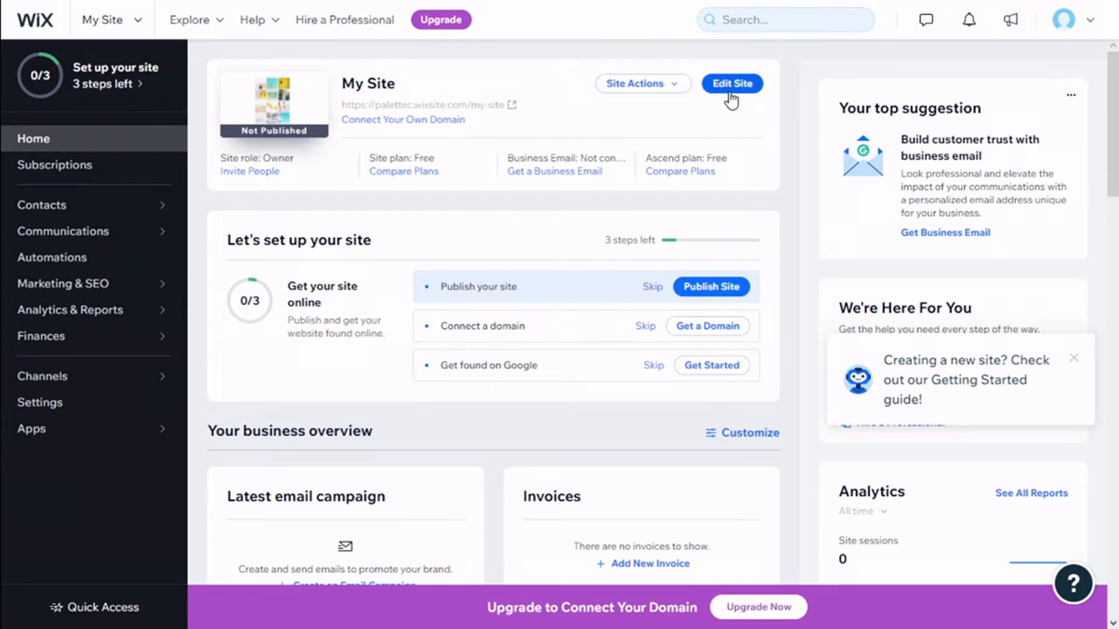
Step: Enter the editor and browse the Container Boxes category in the Add panel
click(732, 84)
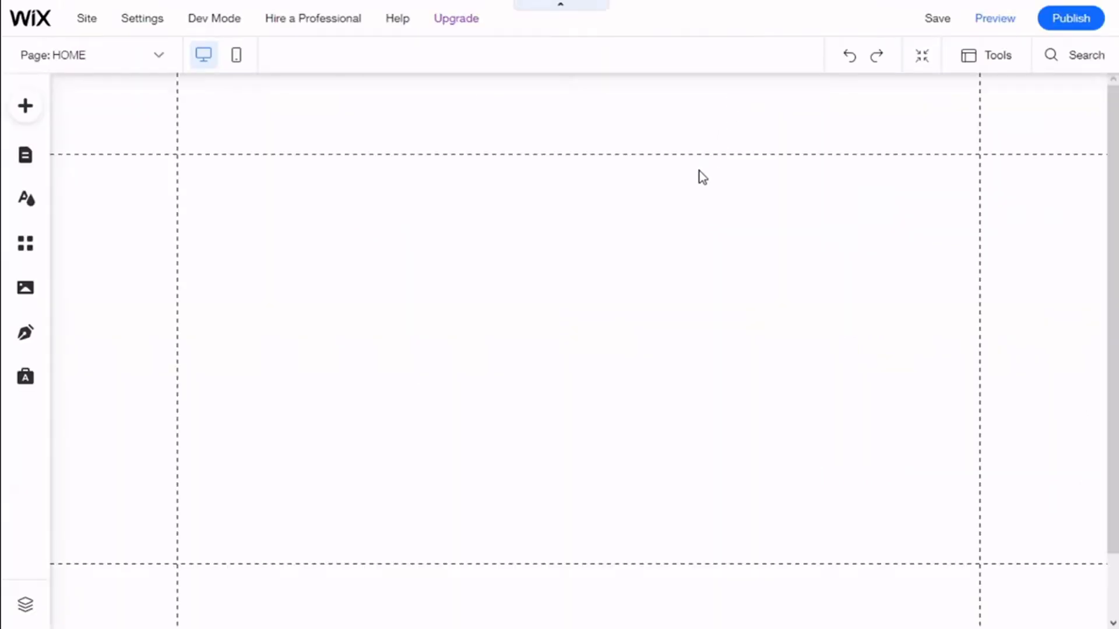
mouse_move(662, 206)
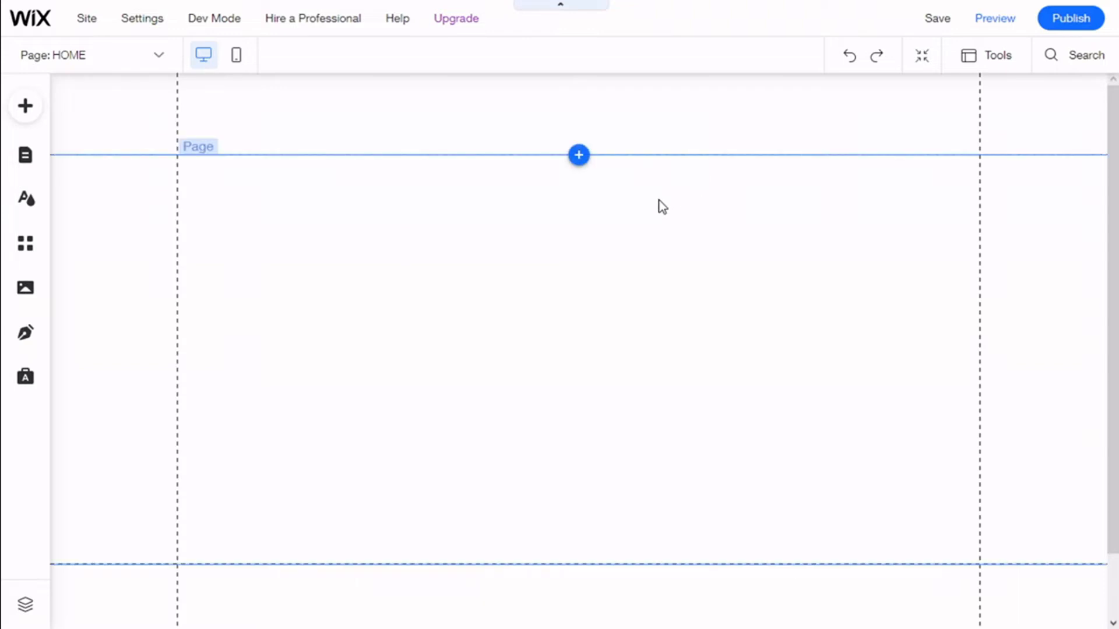
mouse_move(24, 106)
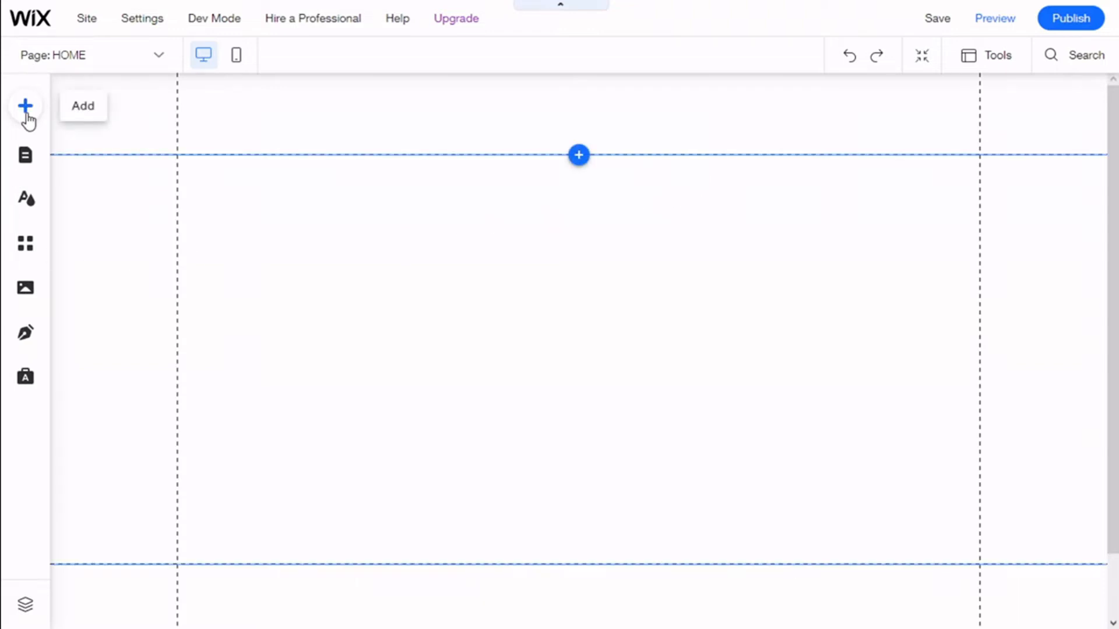
click(24, 106)
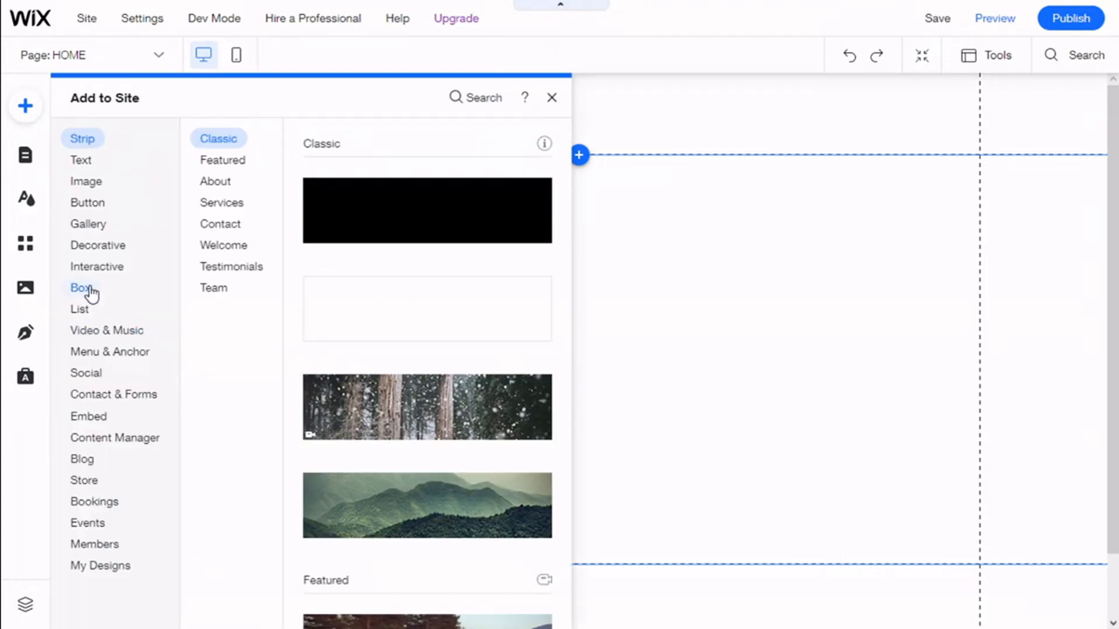
click(81, 288)
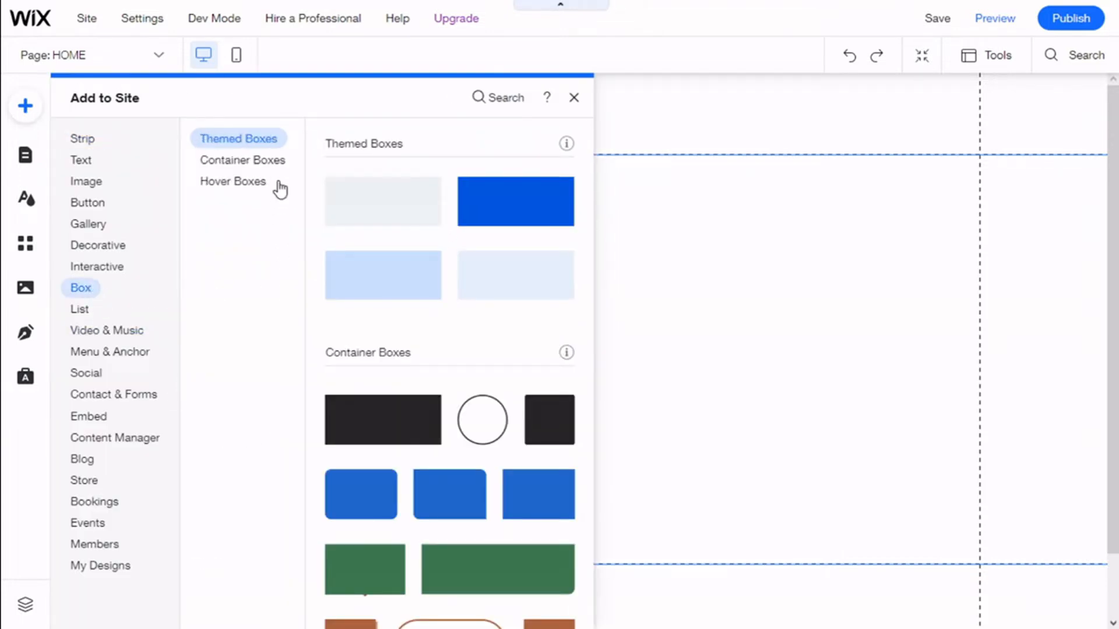
click(242, 159)
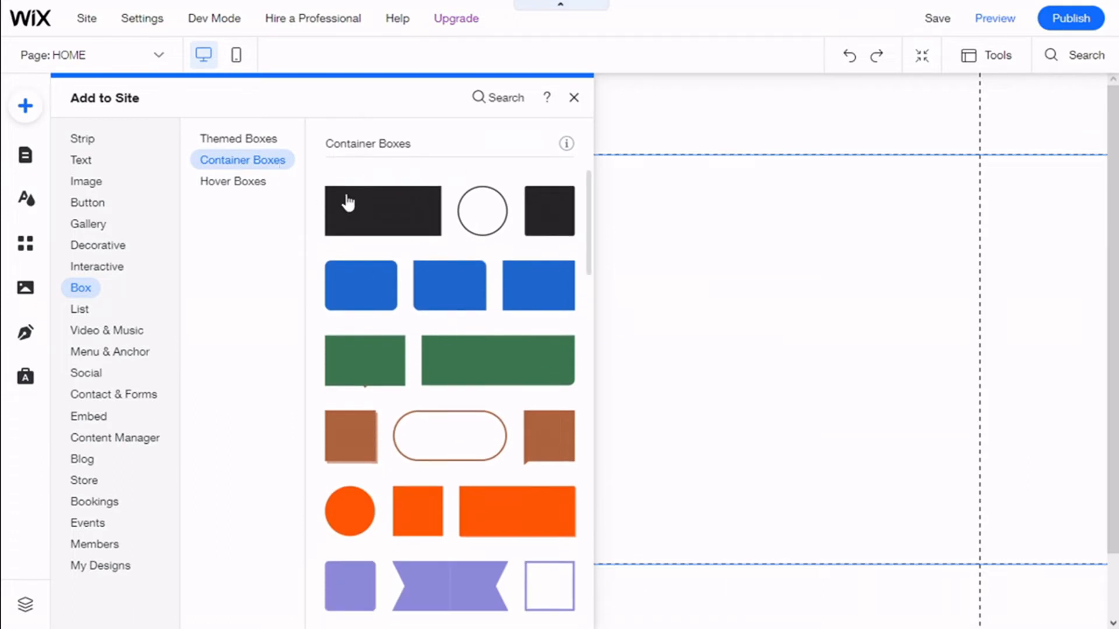
mouse_move(567, 387)
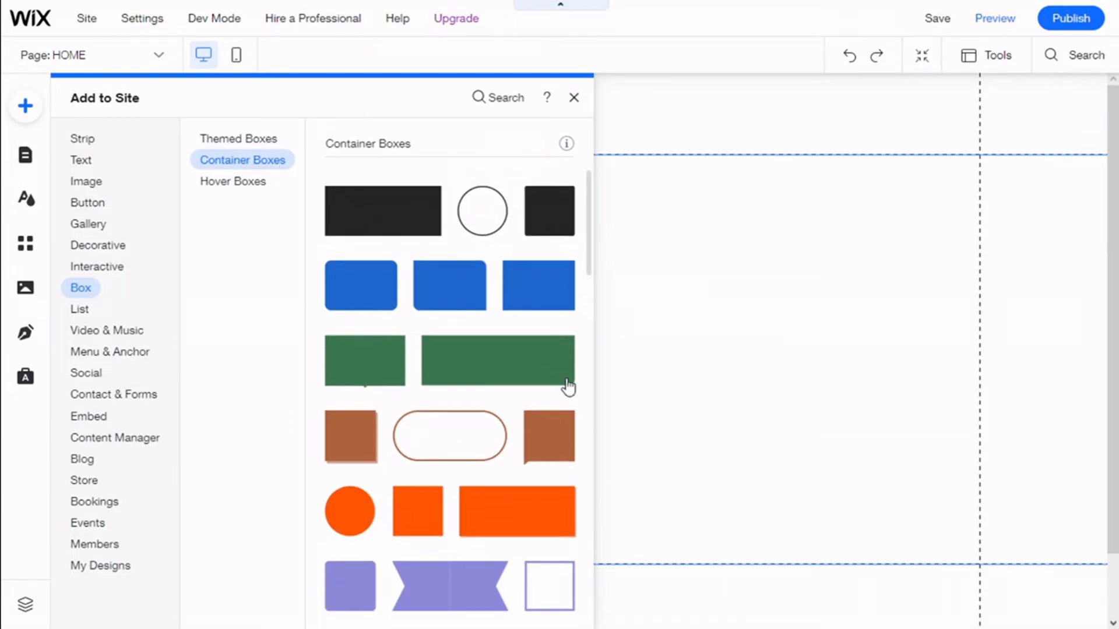
scroll(down, 3)
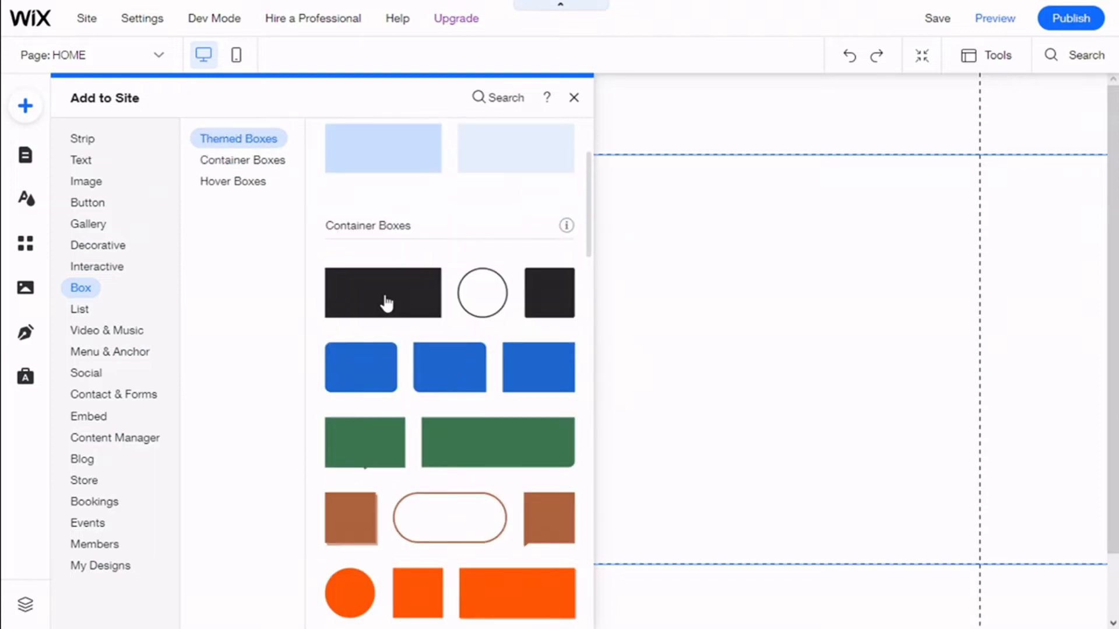
mouse_move(382, 292)
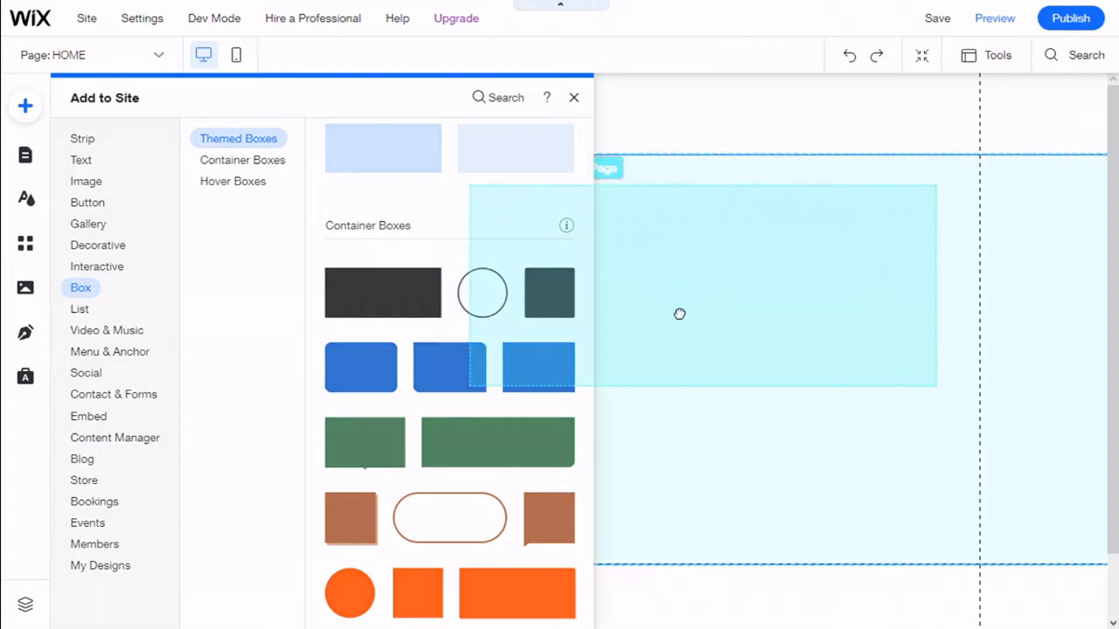
Step: Drop the dark container box near the page's top left, sized about 570 by 302
click(574, 98)
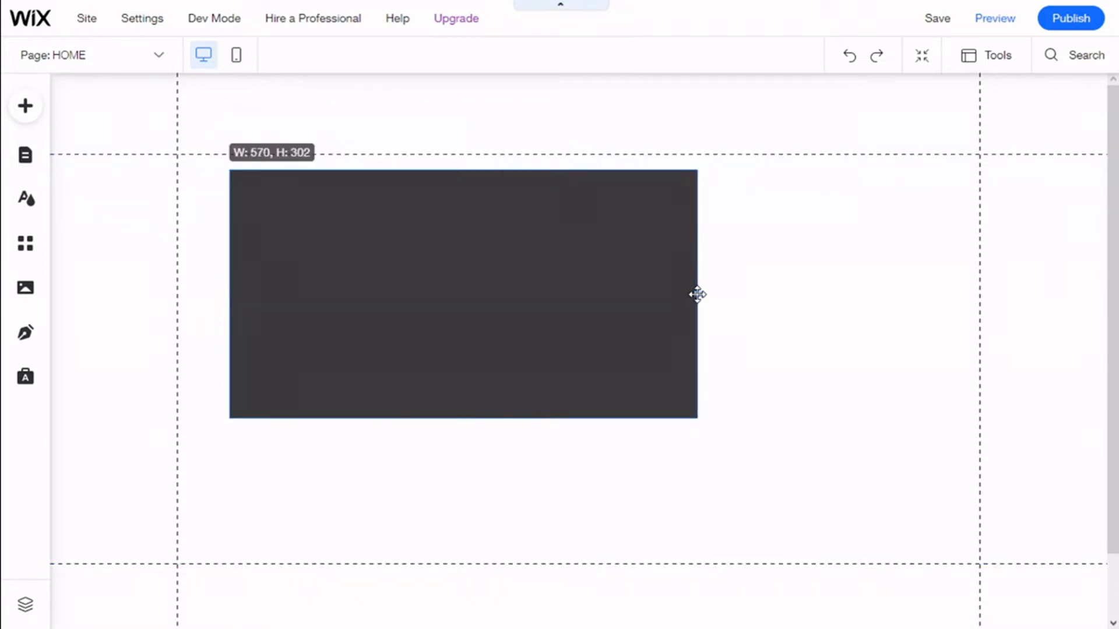
click(463, 294)
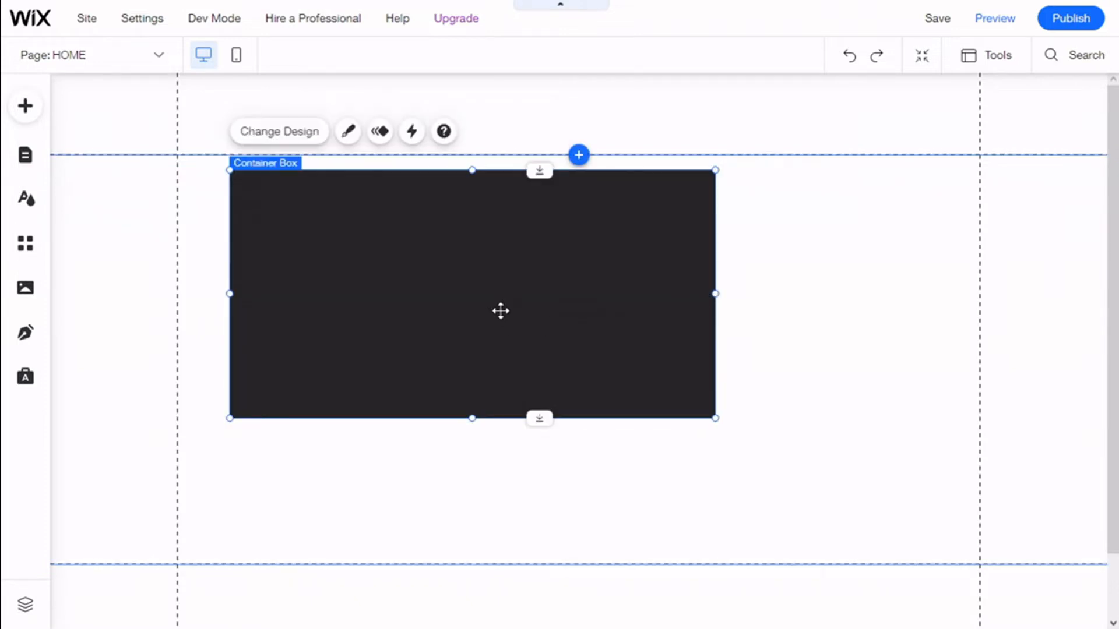
mouse_move(237, 292)
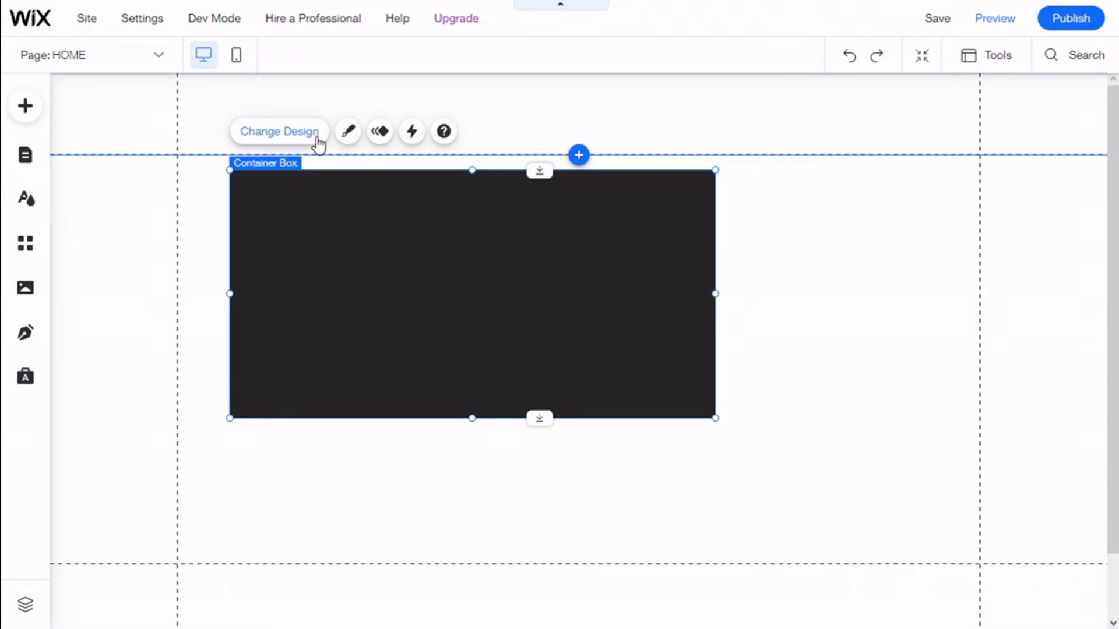
Step: Browse the box design presets and go to Customize Design for the container
click(348, 132)
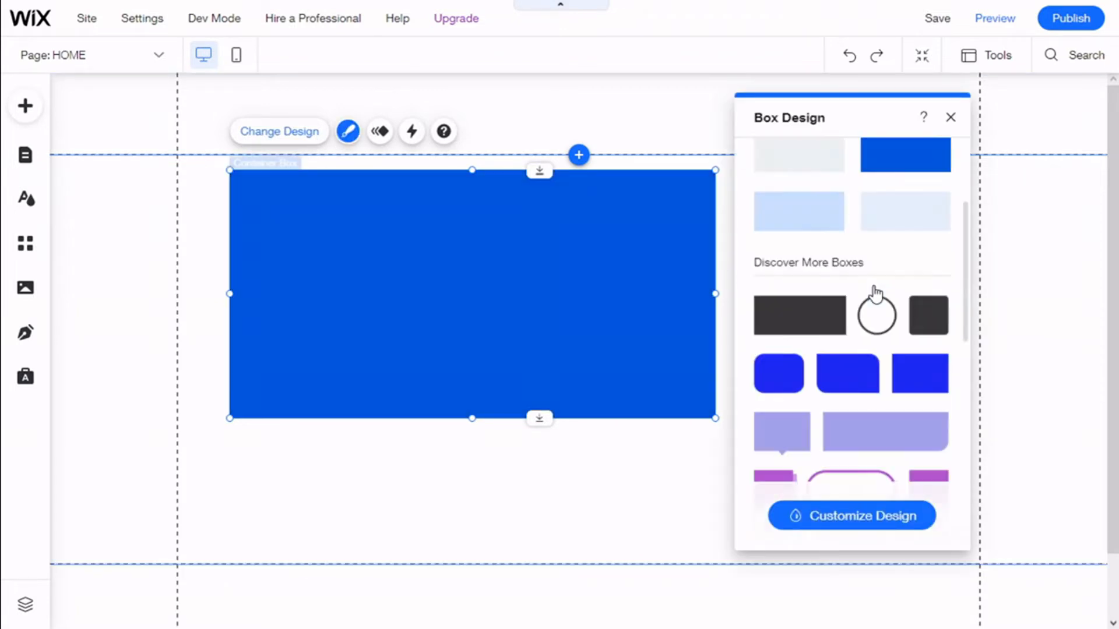
scroll(down, 3)
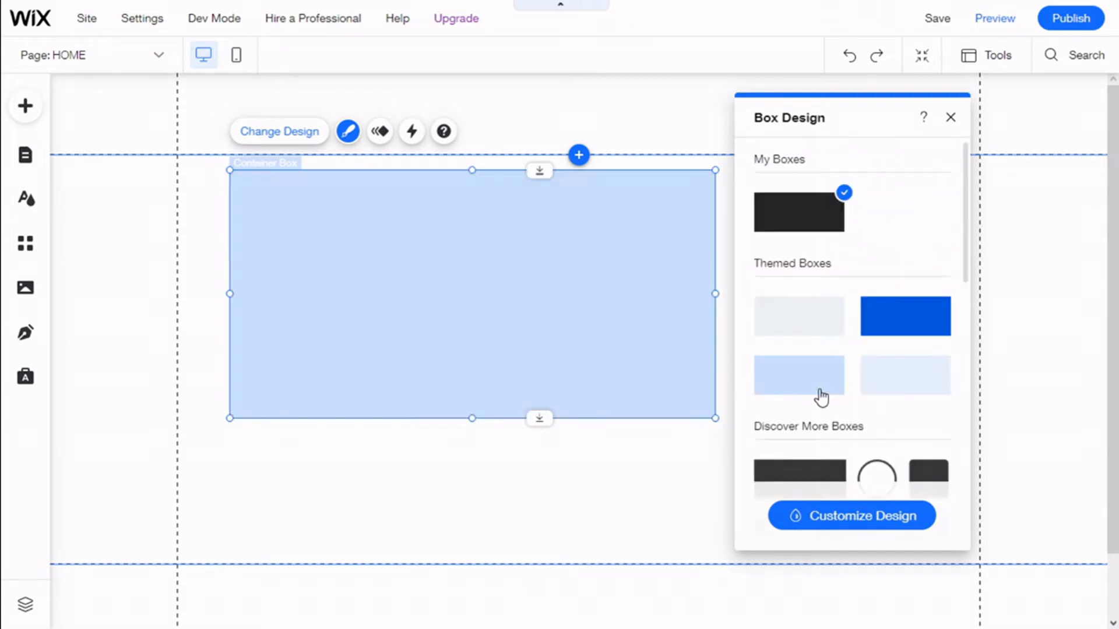
click(851, 515)
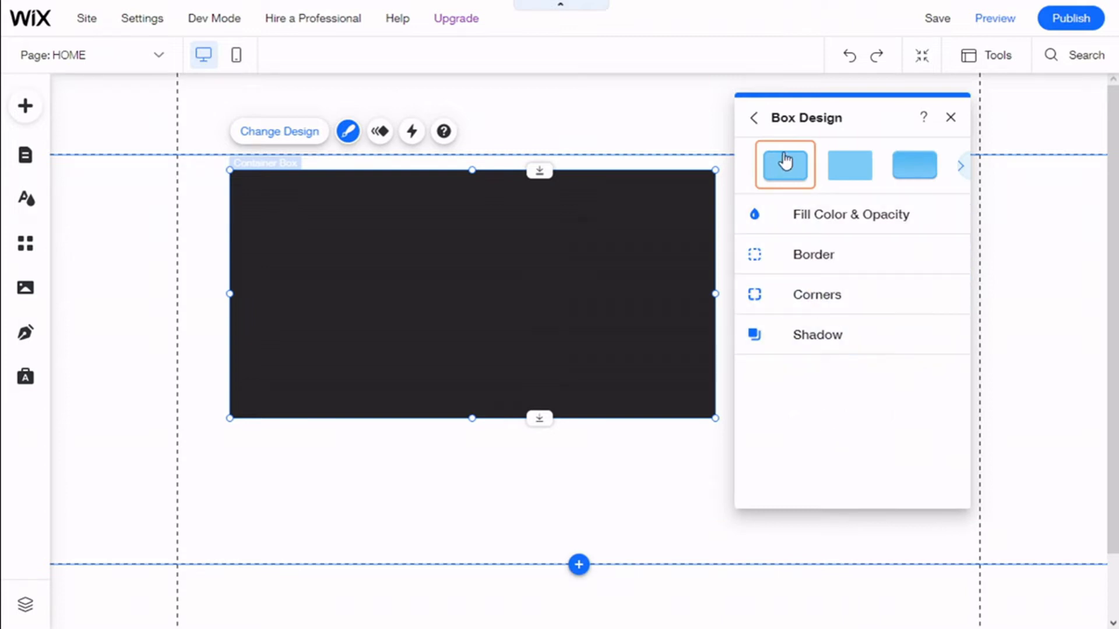
Step: Give the container box a grey fill colour and review its border settings
click(849, 214)
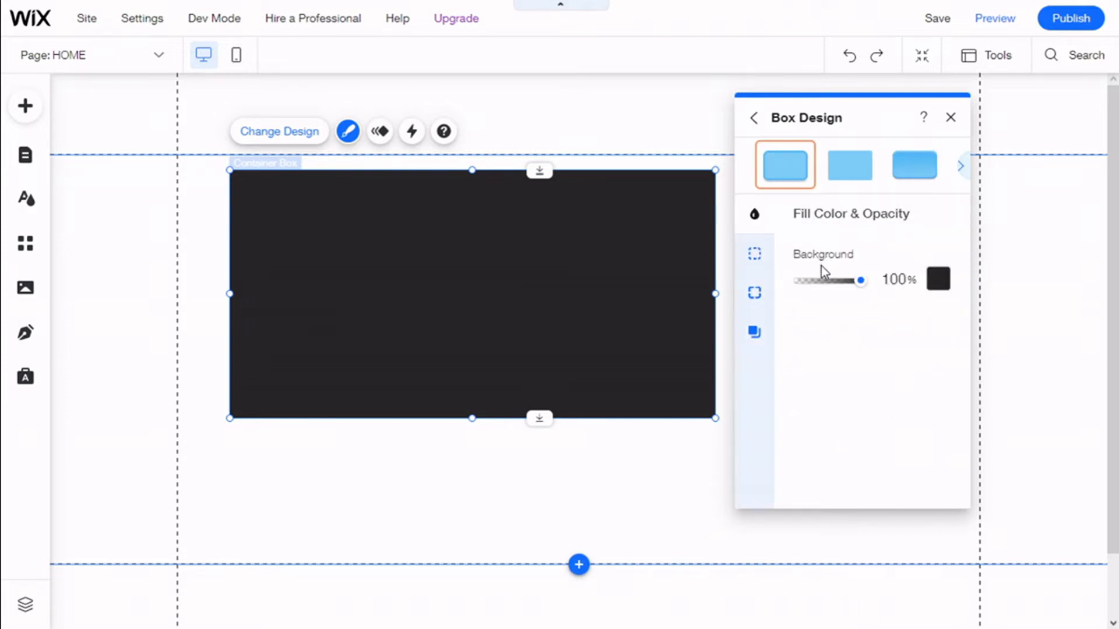
click(937, 278)
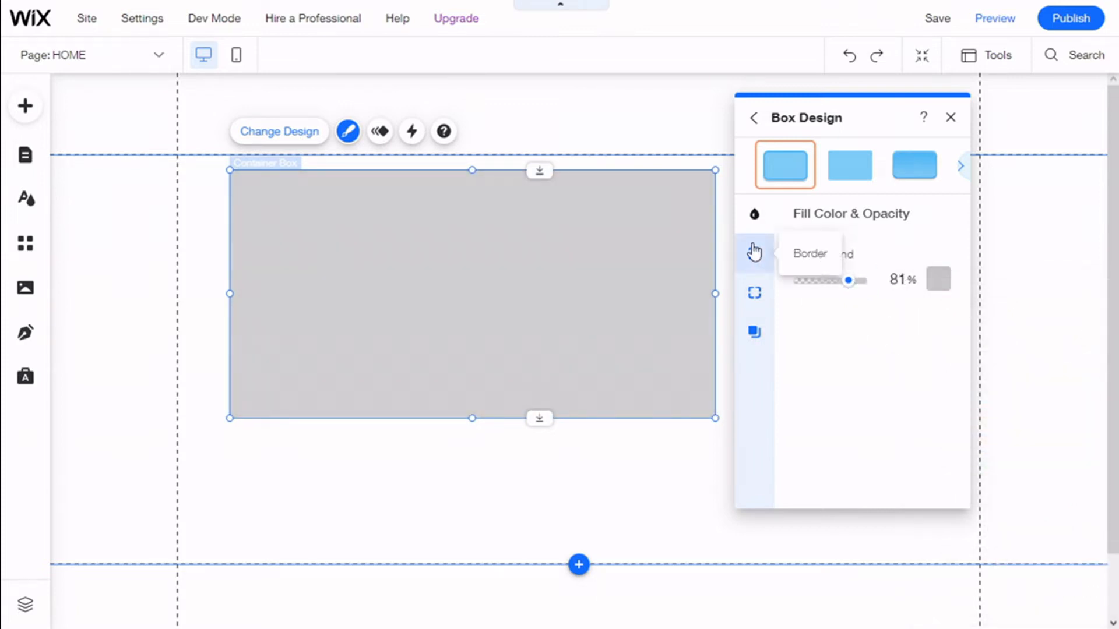
click(754, 253)
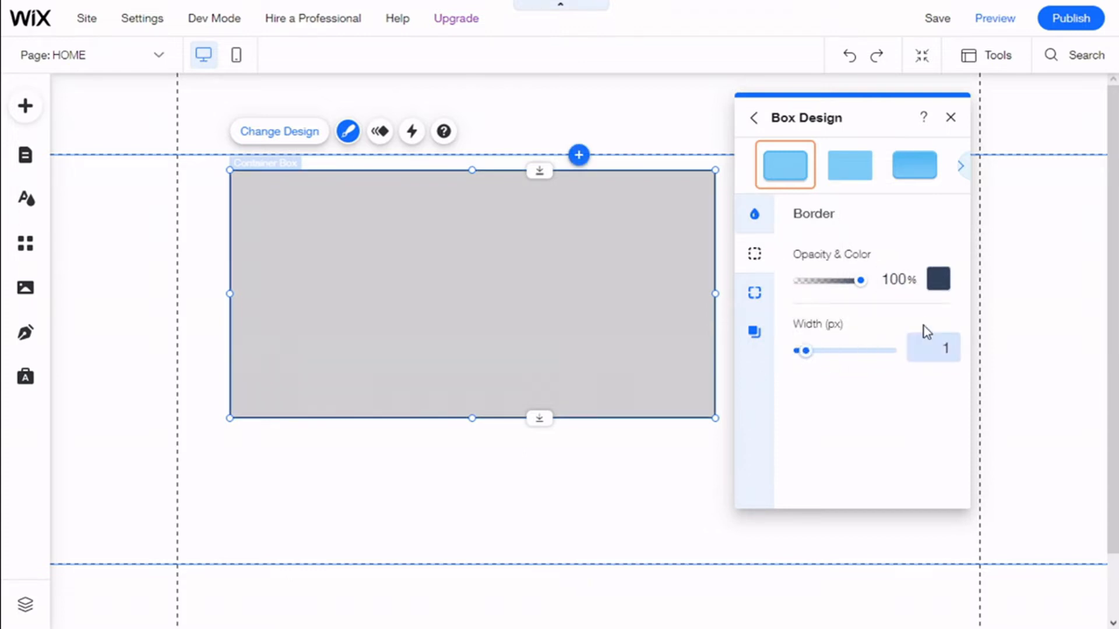
Step: Keep the corner radius at 0px and leave the shadow disabled
click(938, 278)
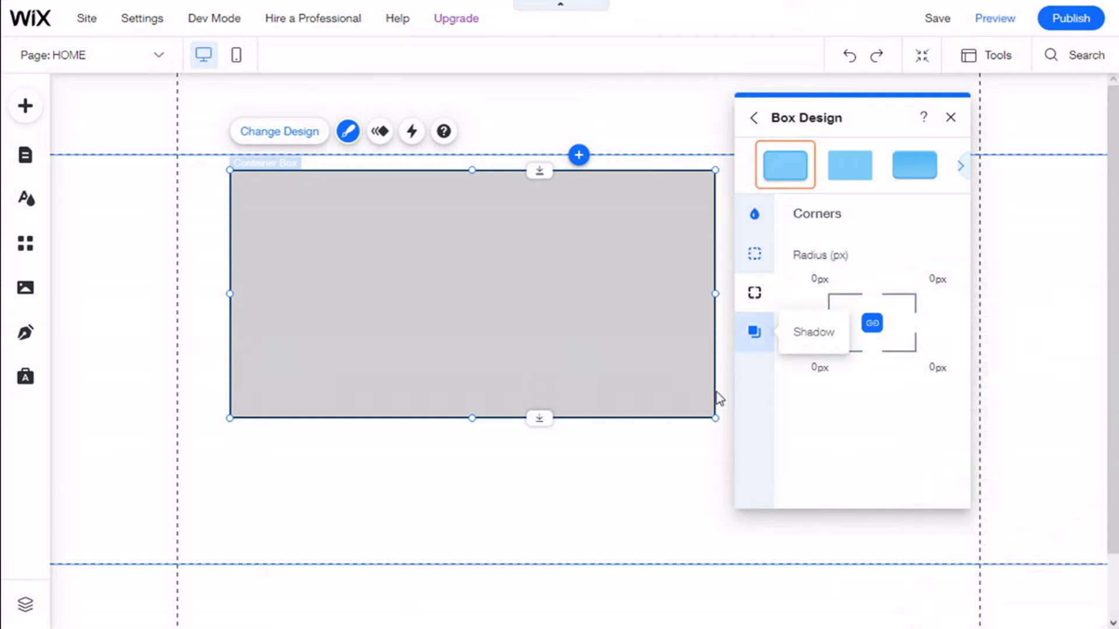
mouse_move(827, 273)
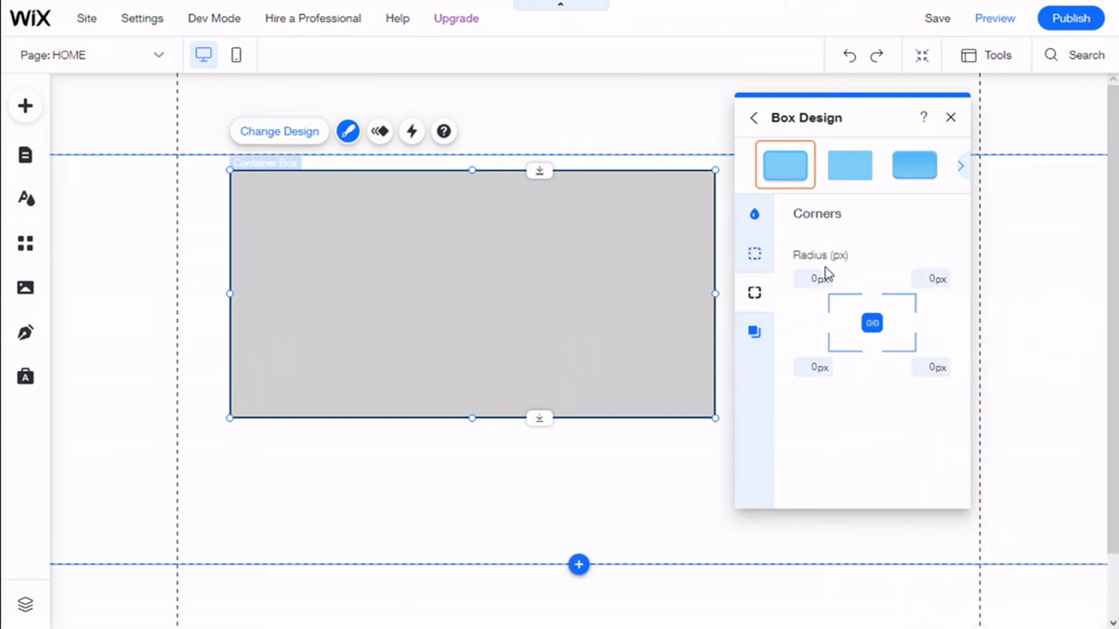
mouse_move(853, 340)
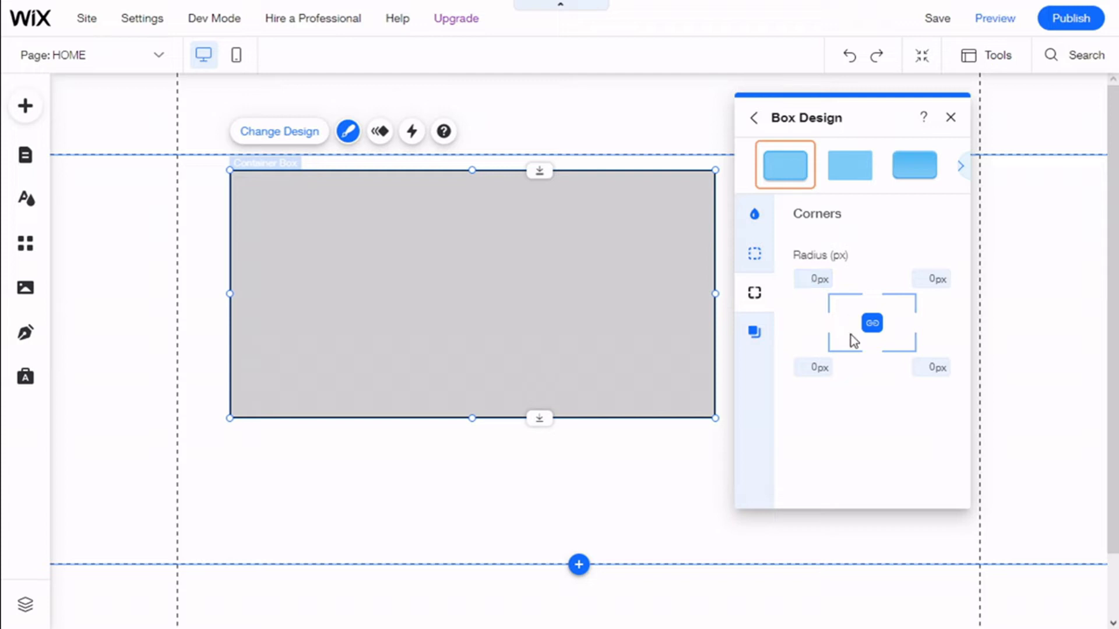
click(871, 323)
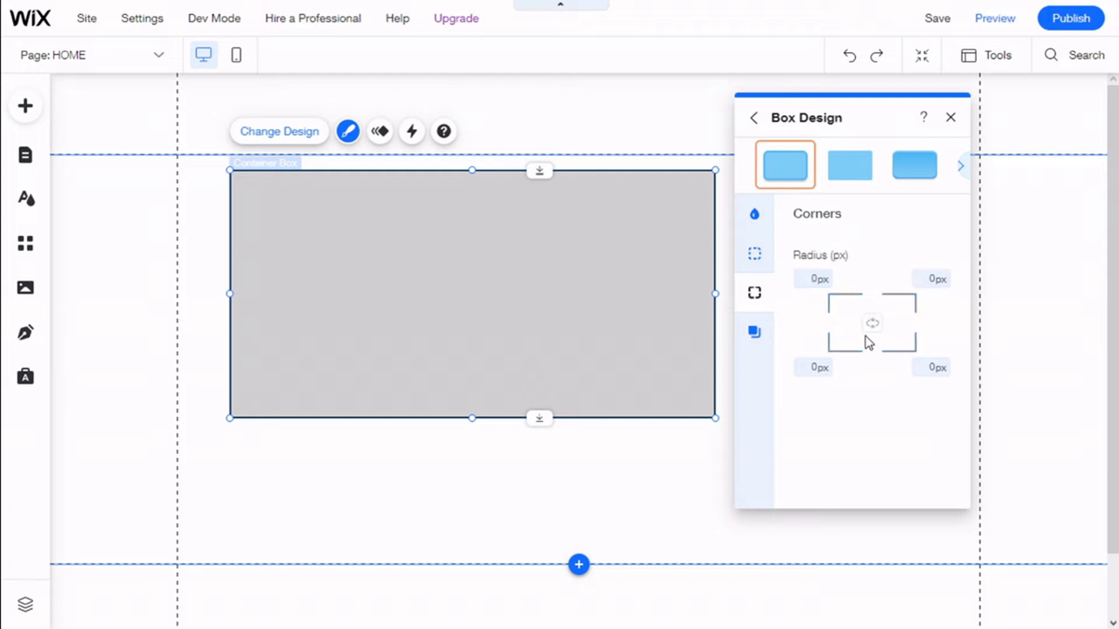
mouse_move(754, 331)
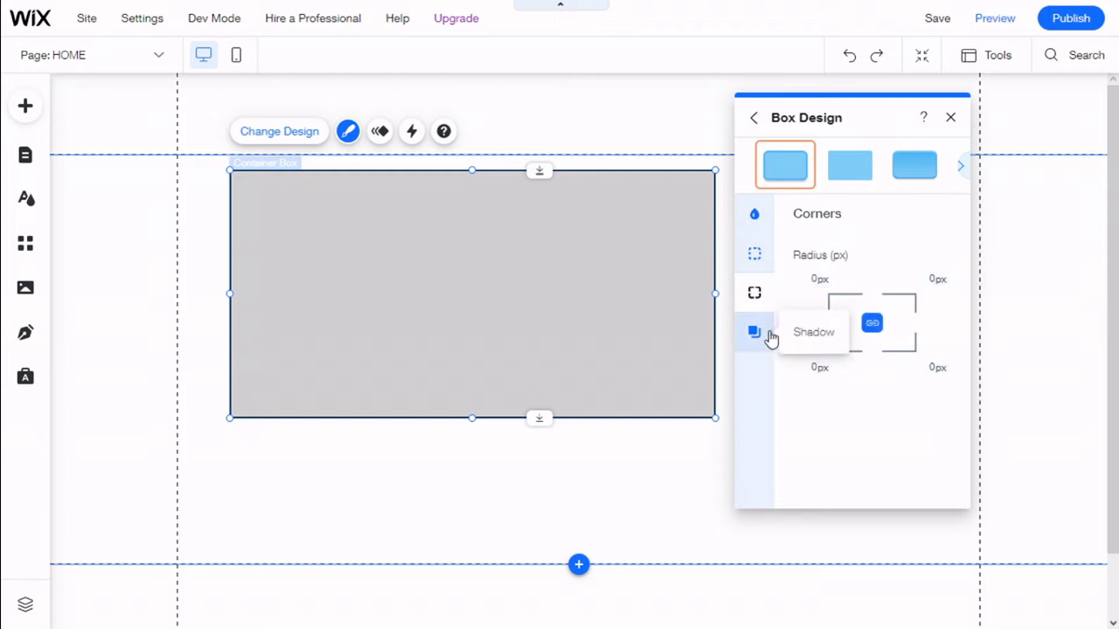
click(754, 332)
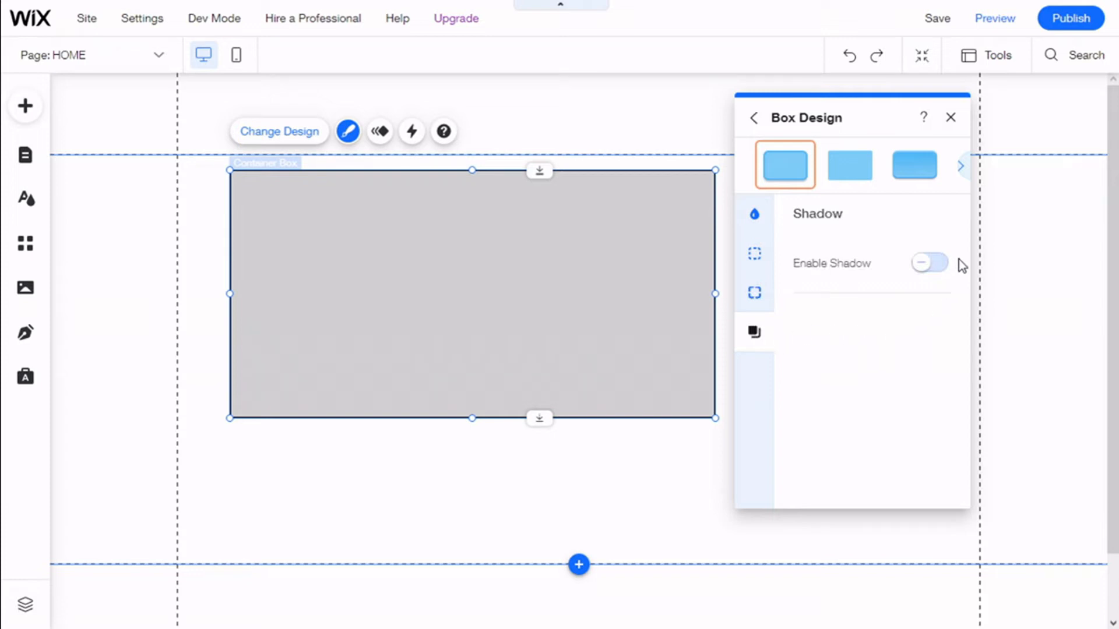
mouse_move(951, 118)
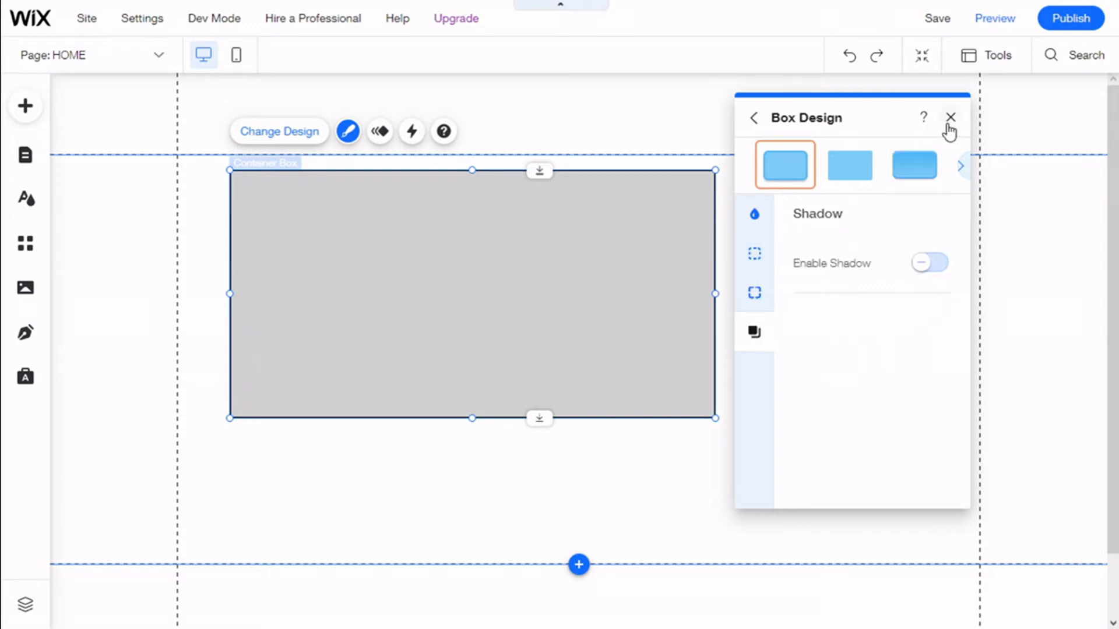
Step: Close Box Design and bring up the box's Hover Interactions panel
click(950, 117)
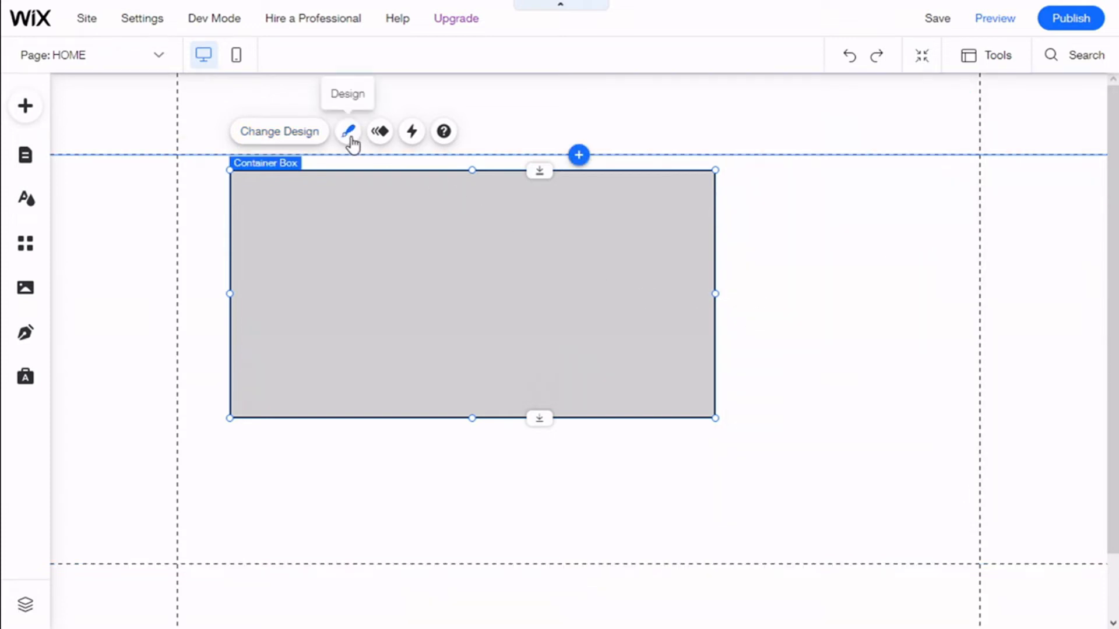
mouse_move(379, 132)
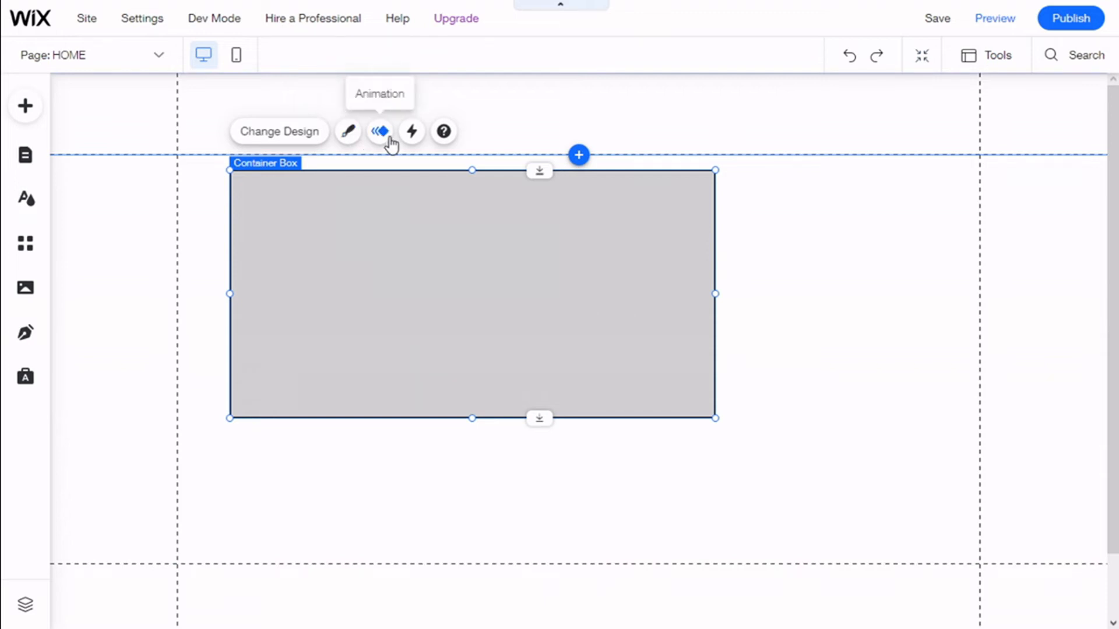
mouse_move(376, 210)
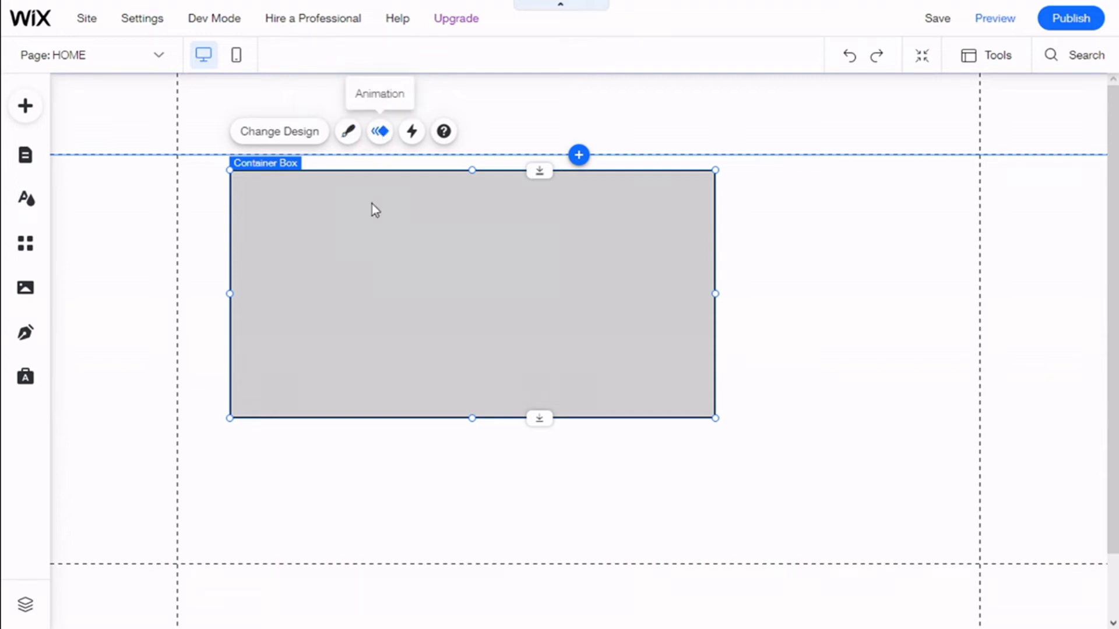
mouse_move(410, 132)
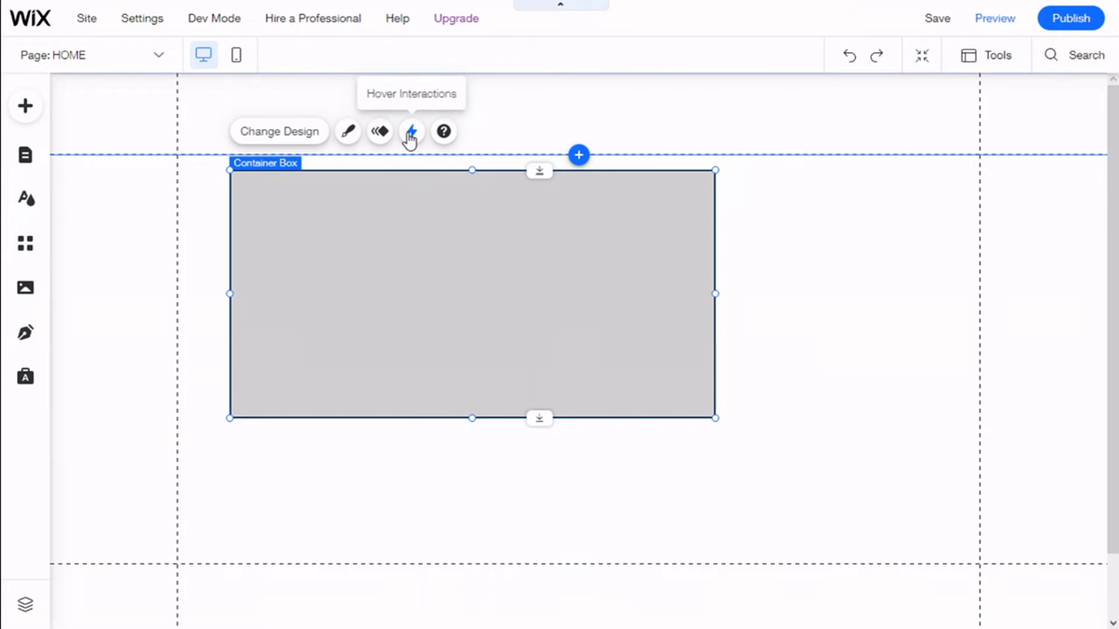
click(410, 132)
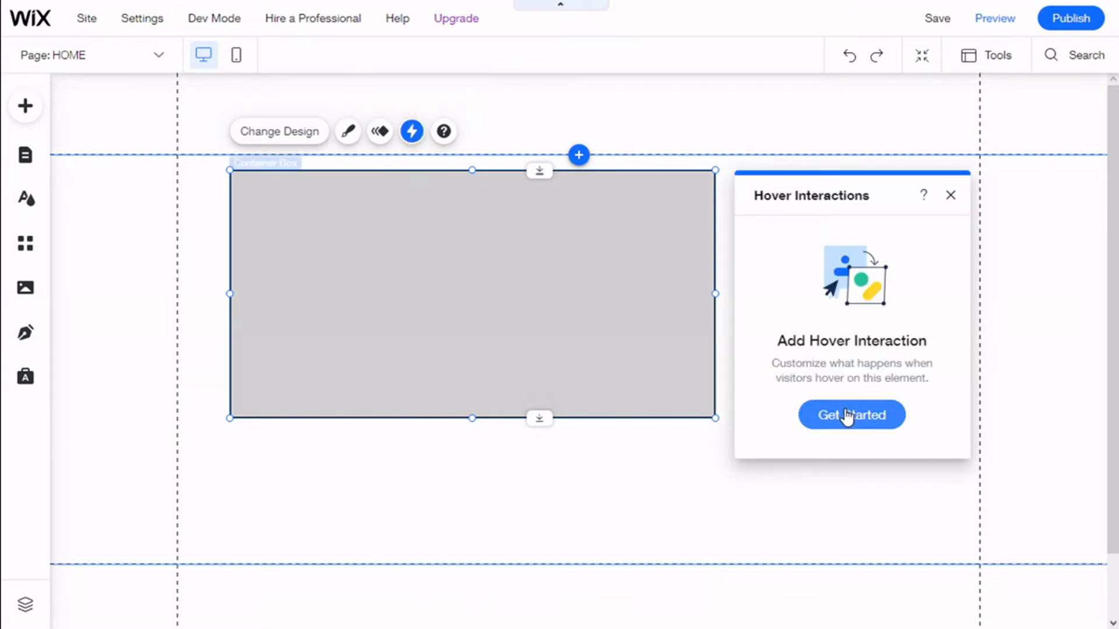
Step: Add a button that appears in the box's centre on hover, then return to Regular state
click(851, 415)
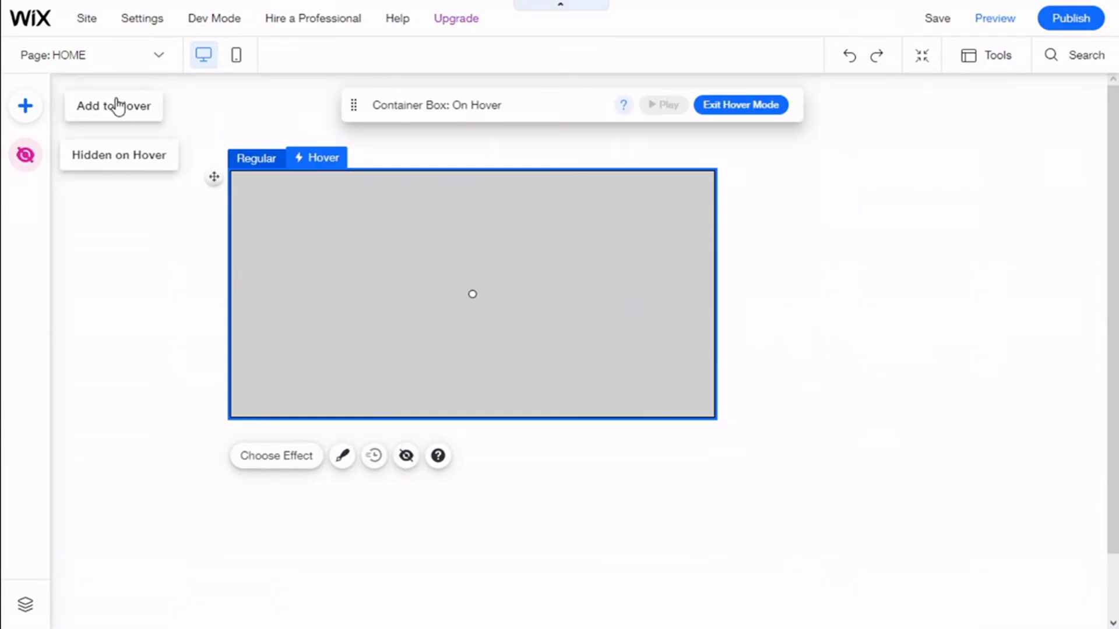
mouse_move(138, 131)
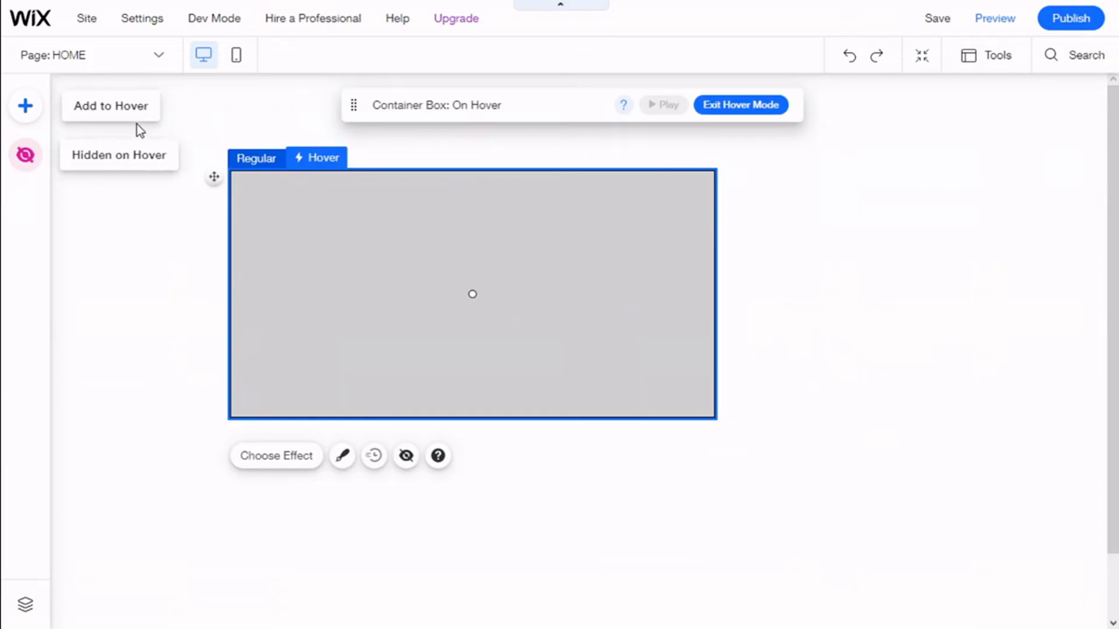
mouse_move(120, 113)
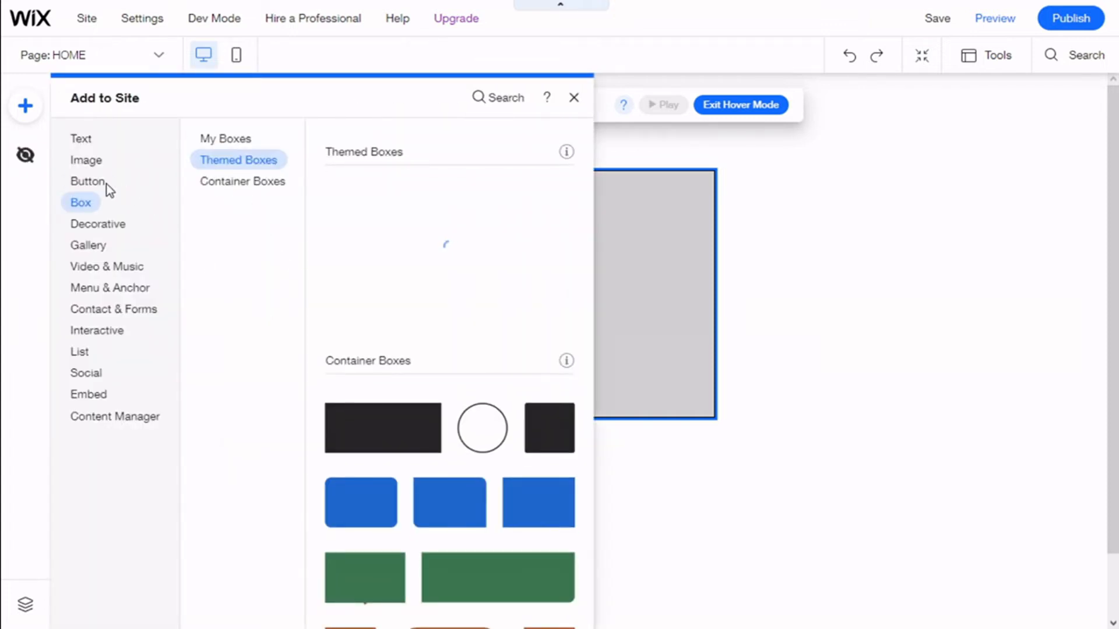
click(87, 180)
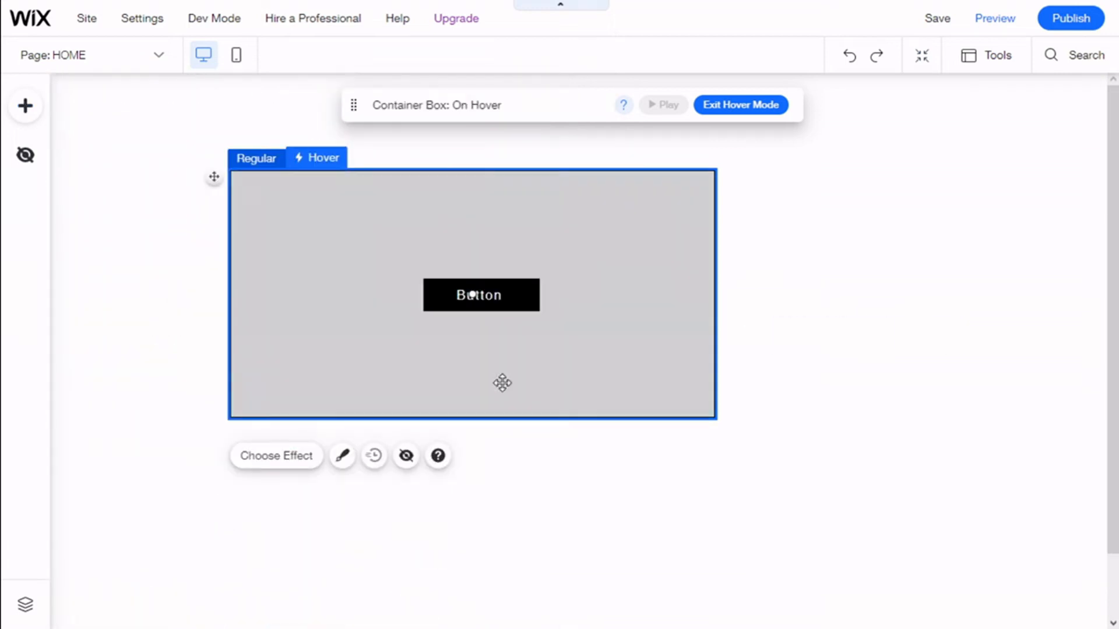
click(479, 295)
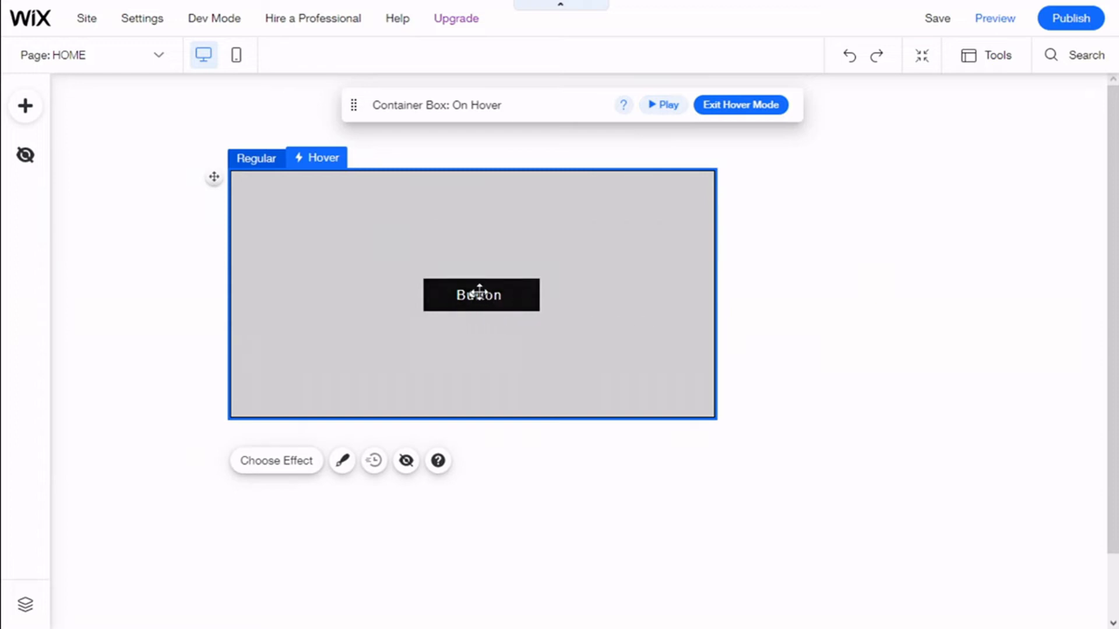
mouse_move(487, 358)
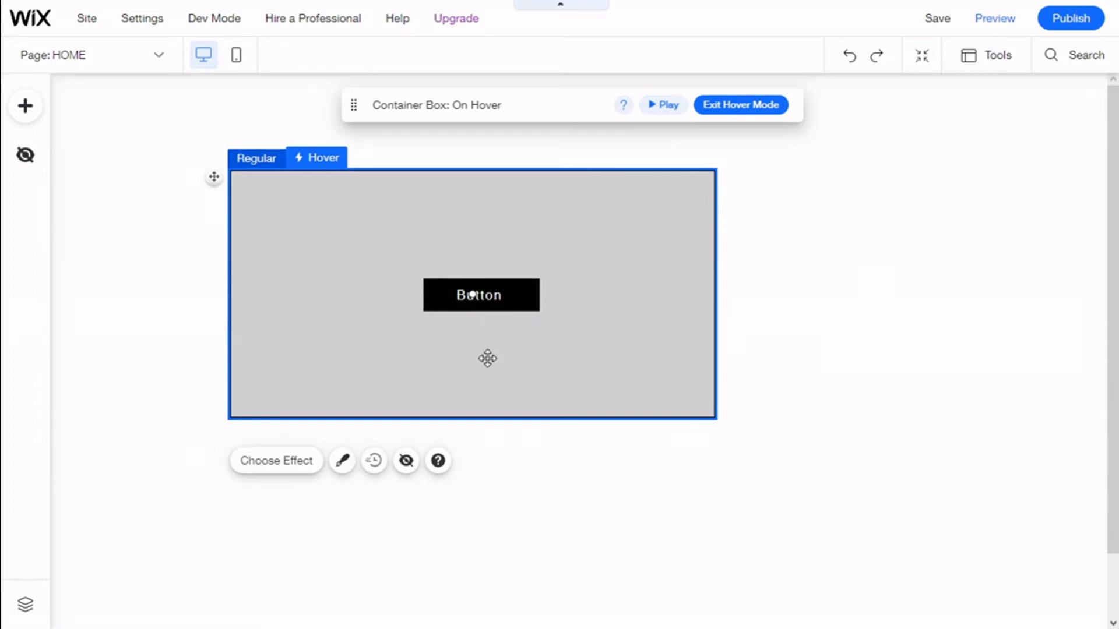
mouse_move(509, 308)
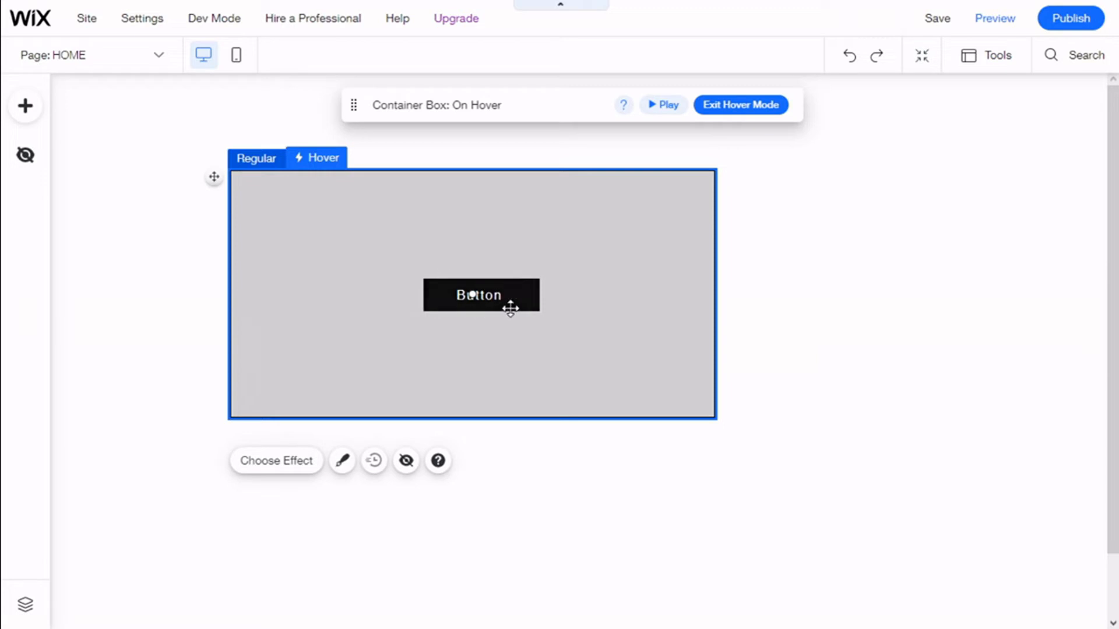
mouse_move(256, 159)
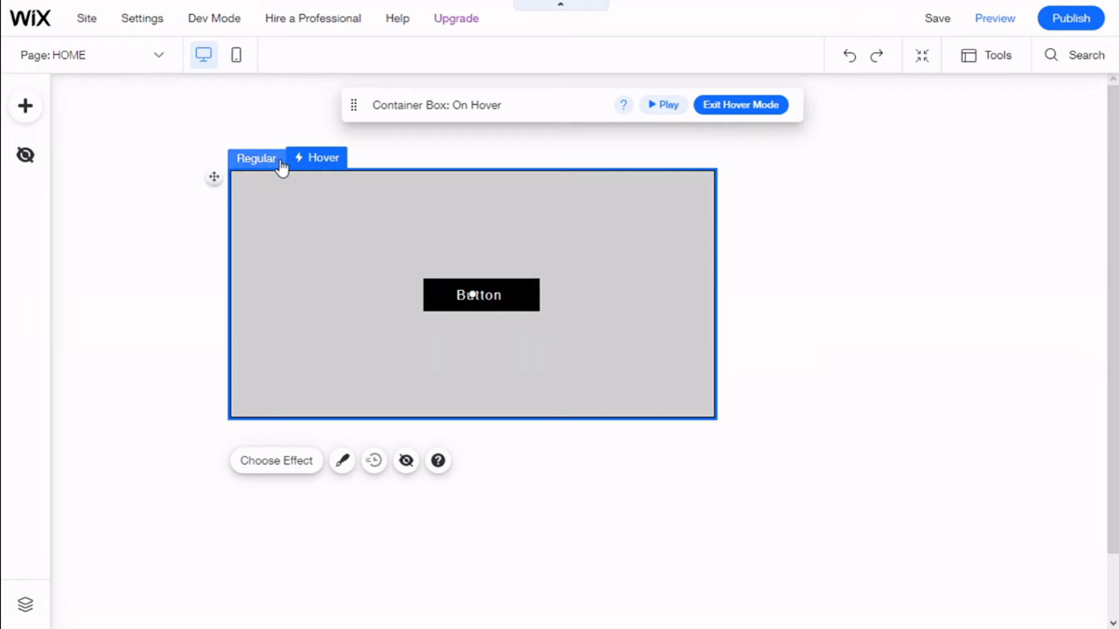
click(738, 105)
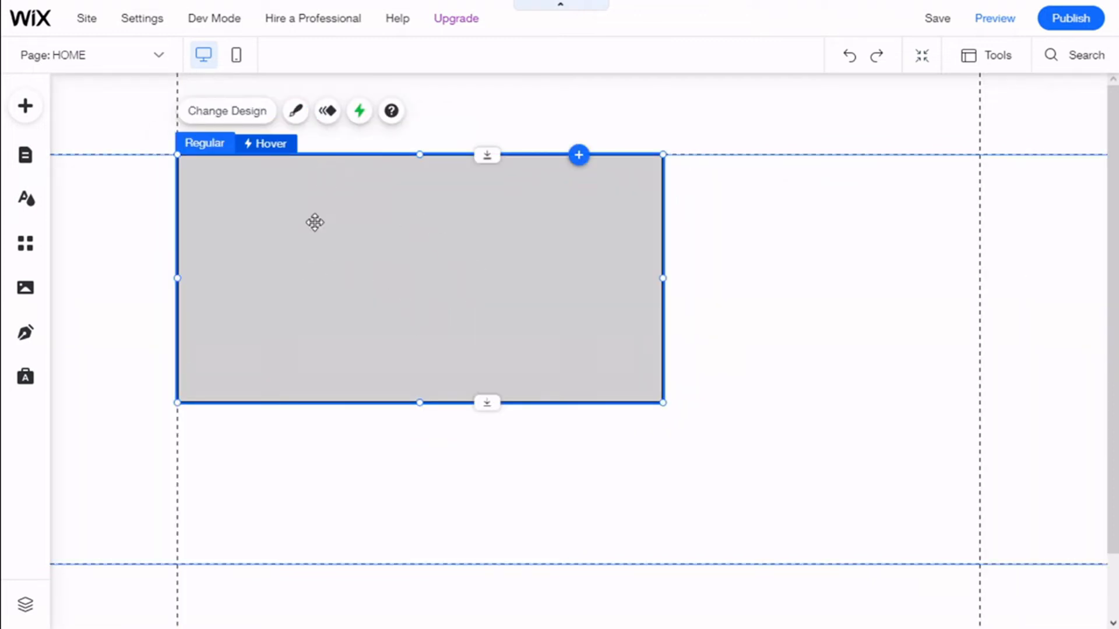
mouse_move(96, 238)
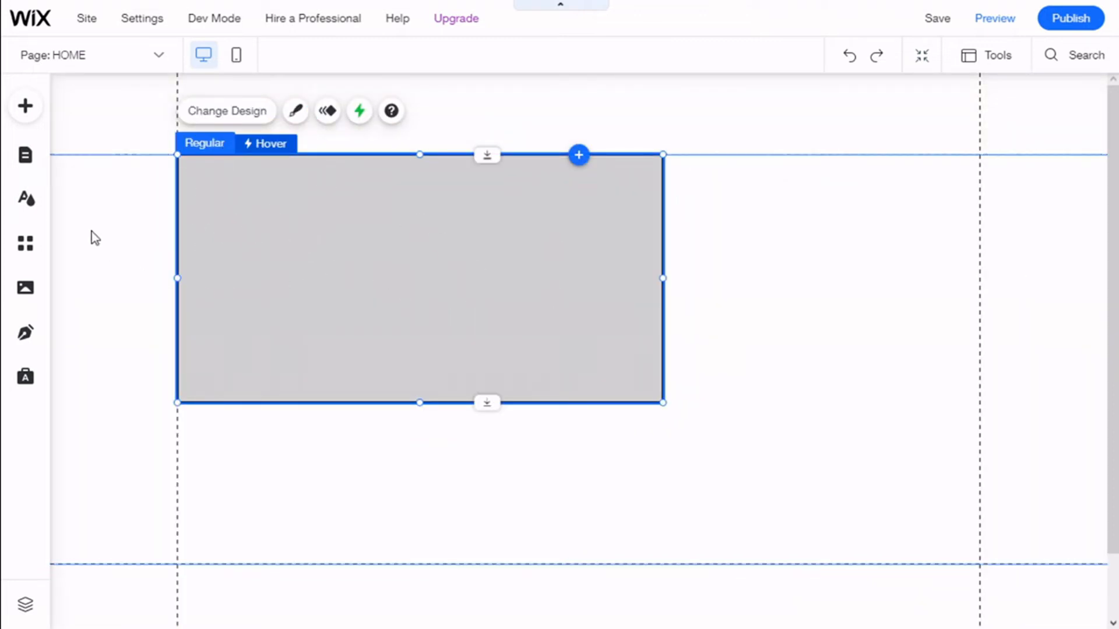
Step: Browse the title and paragraph text styles to add into the grey box
click(25, 106)
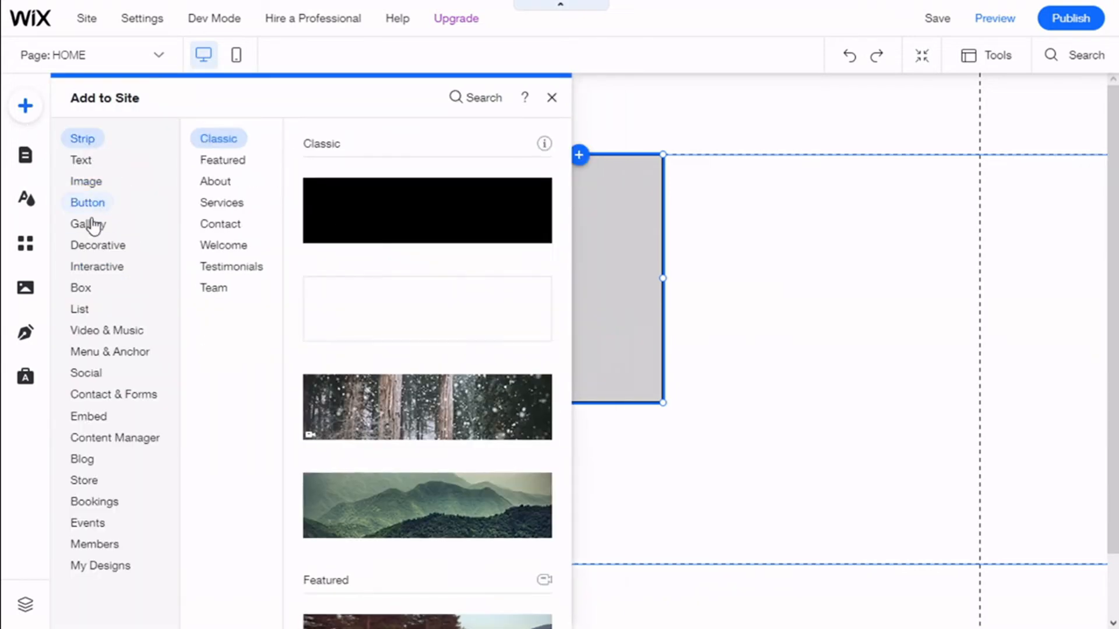
click(80, 159)
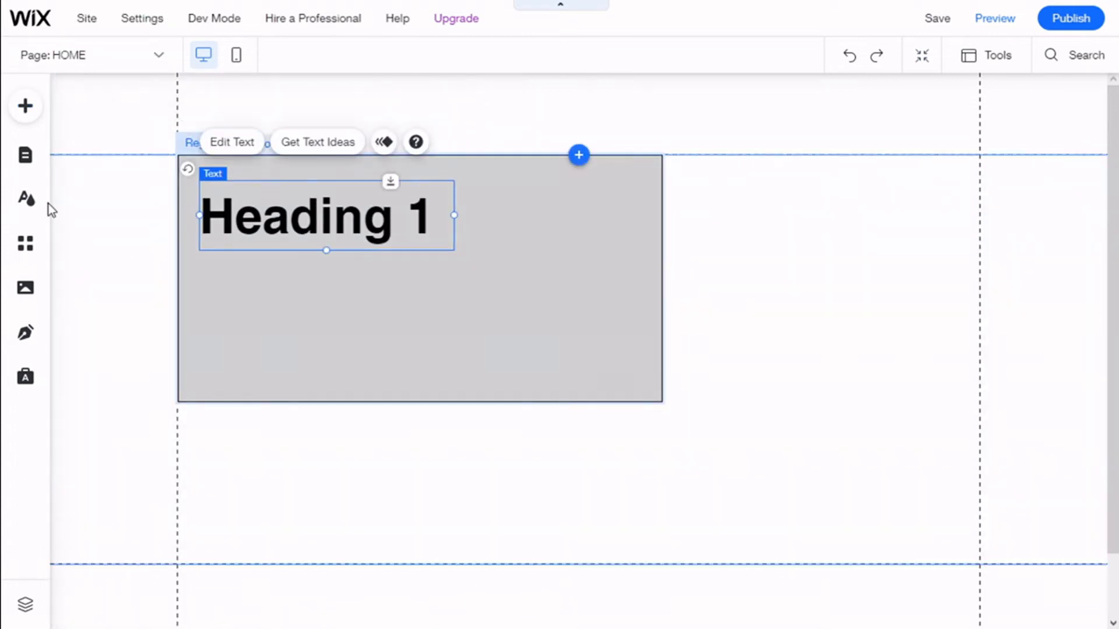
click(25, 106)
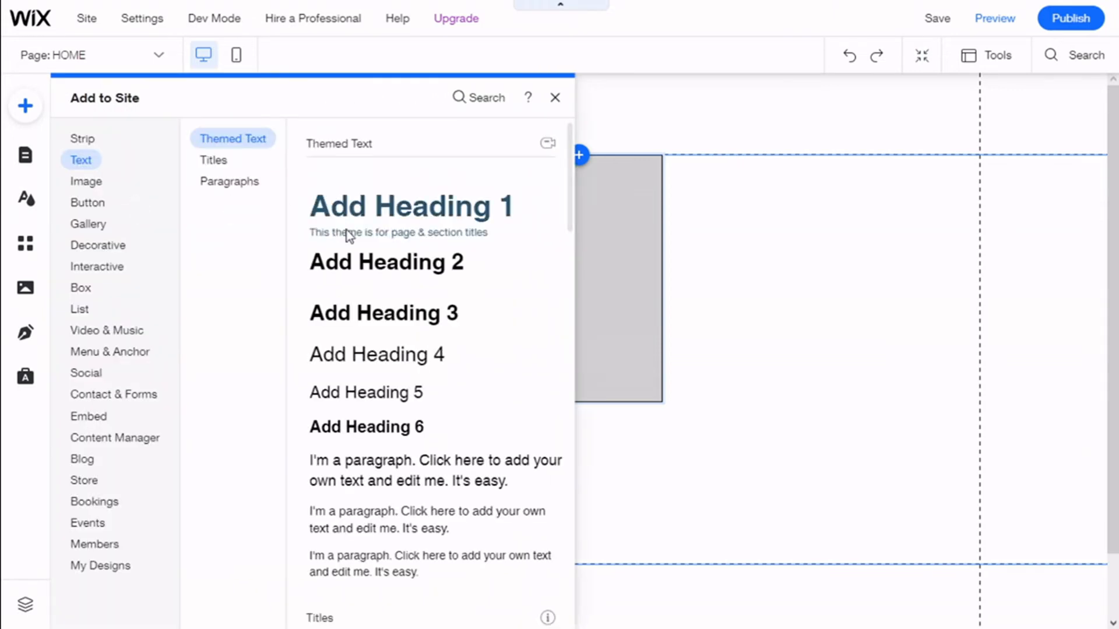
click(229, 181)
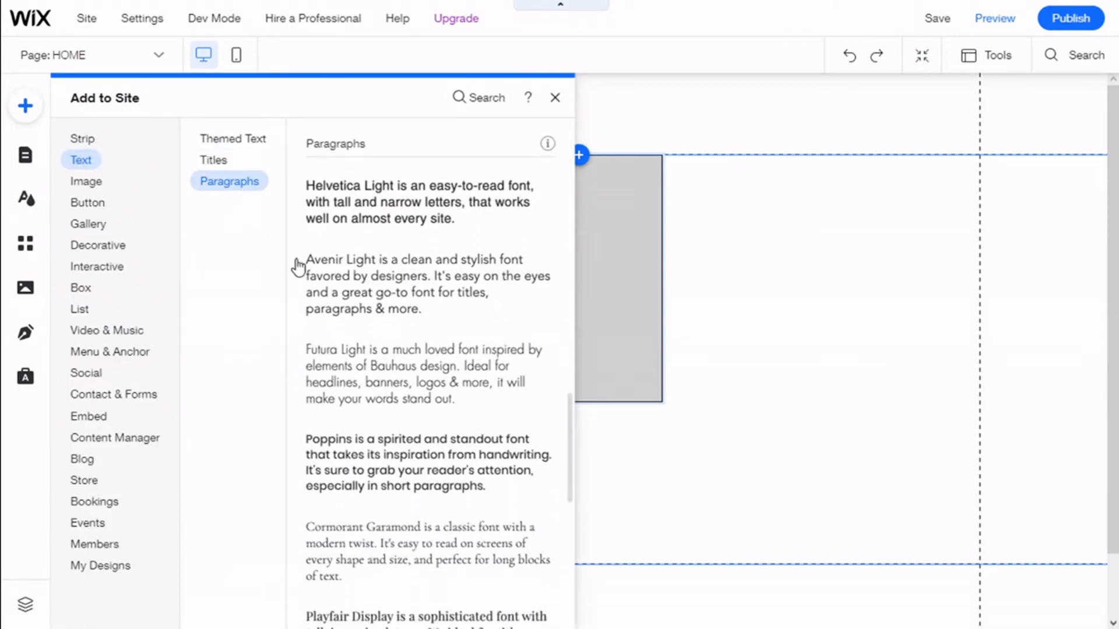
click(212, 160)
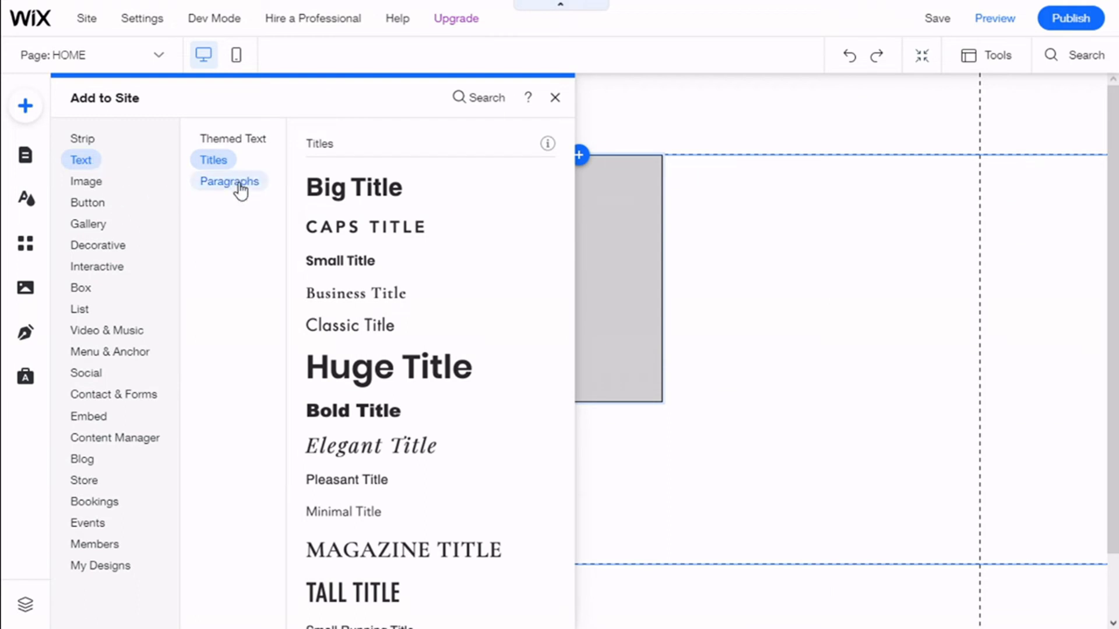
click(229, 180)
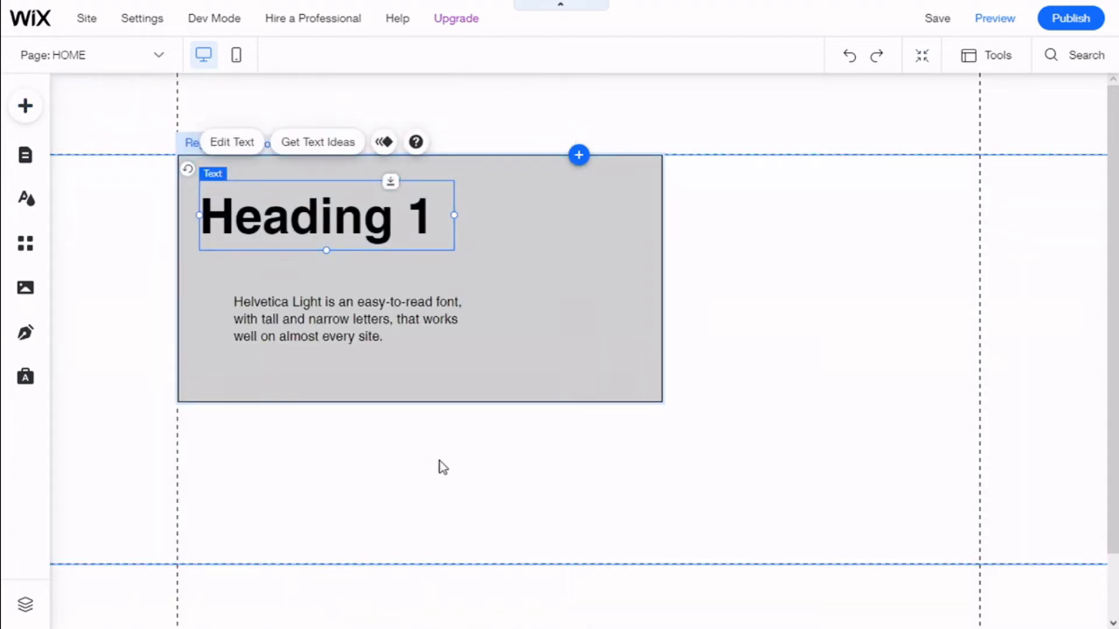
Step: Place a Heading 1 and a paragraph beneath it, left-aligned with the heading
click(329, 310)
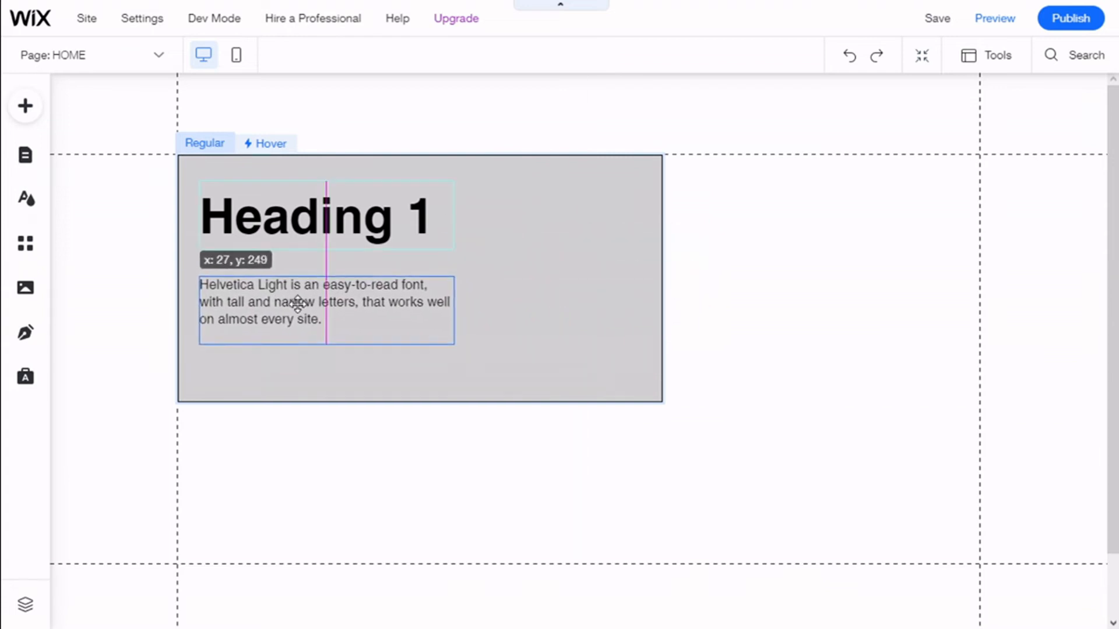
click(326, 310)
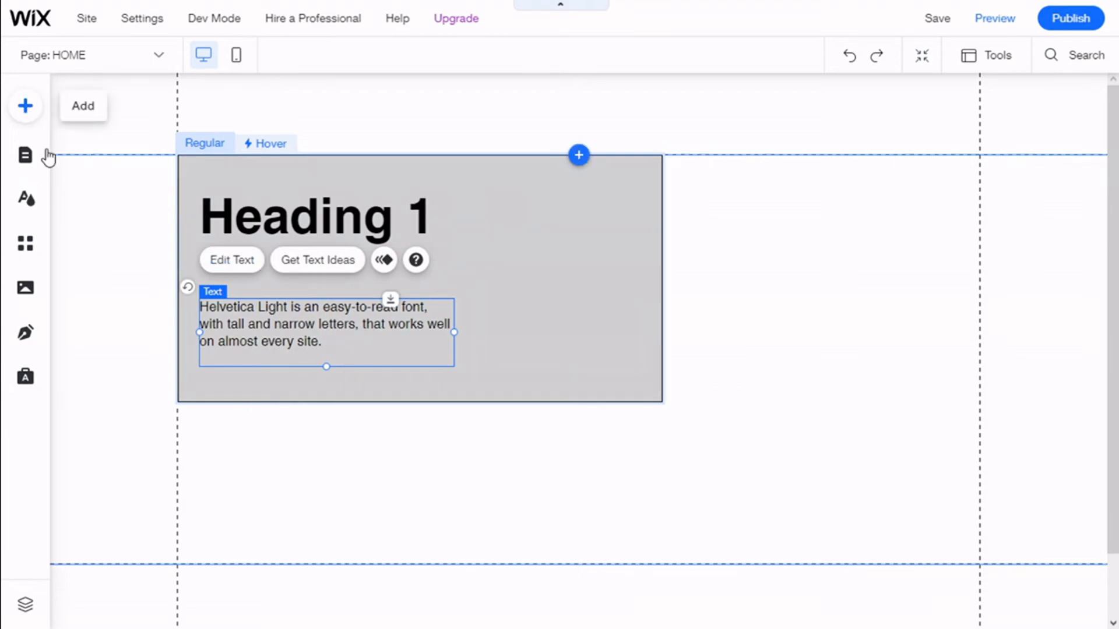
Step: Insert the Pampas Flower photo from Wix media into the box's top right
click(24, 106)
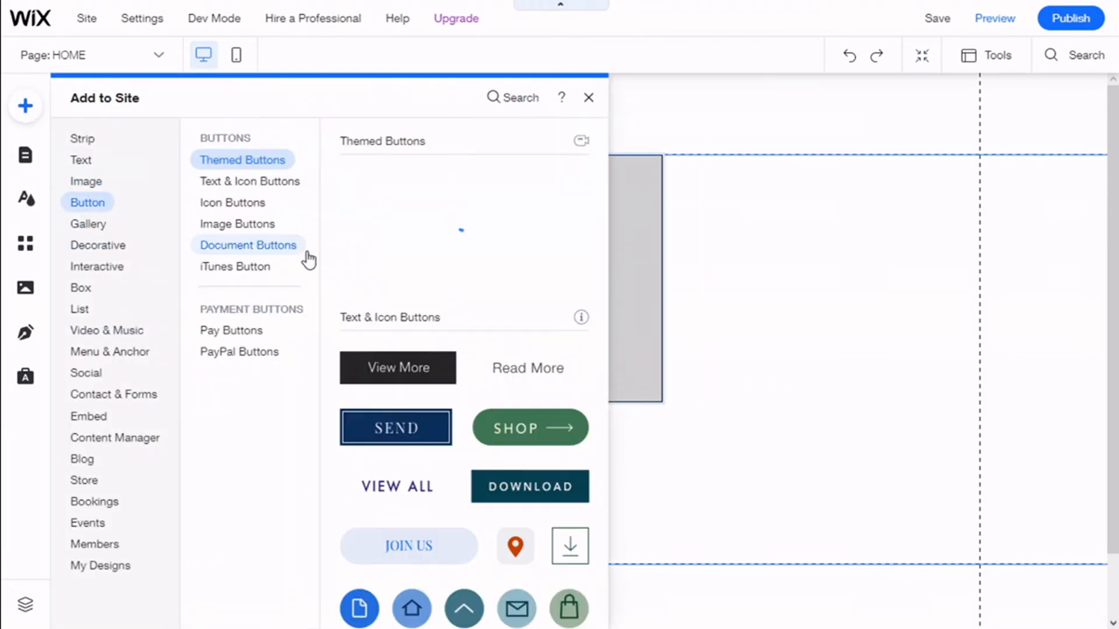
click(85, 180)
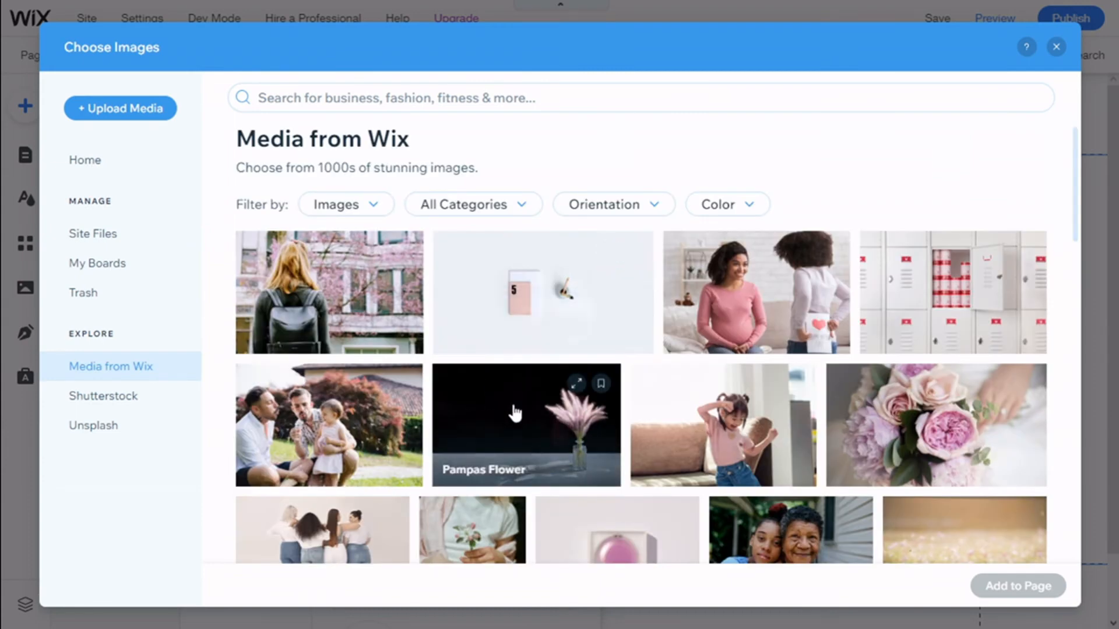
click(525, 425)
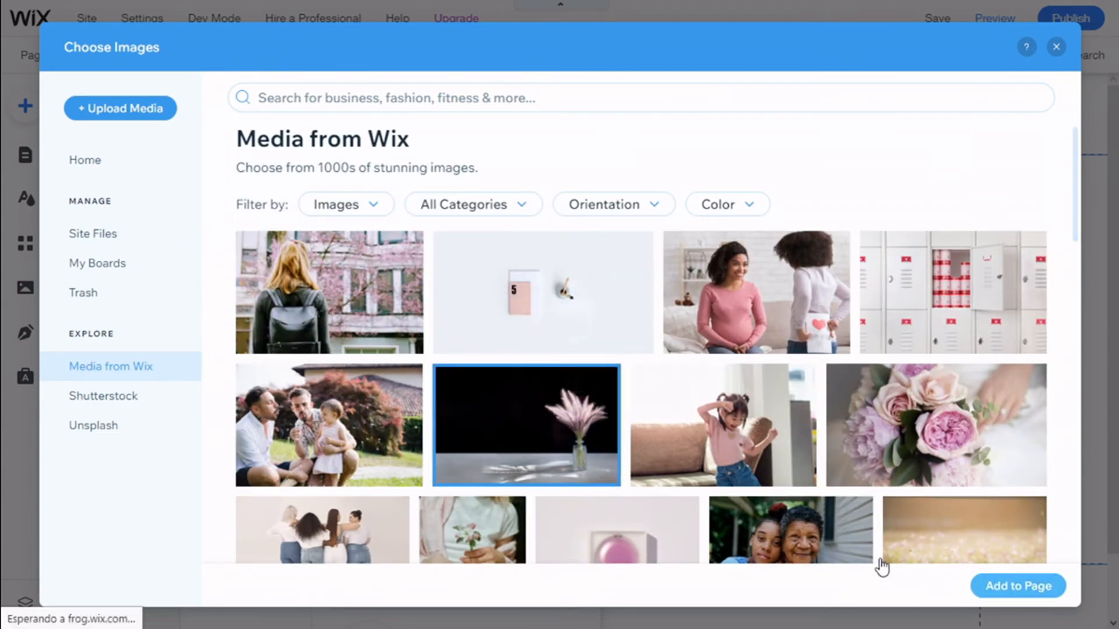
click(1016, 587)
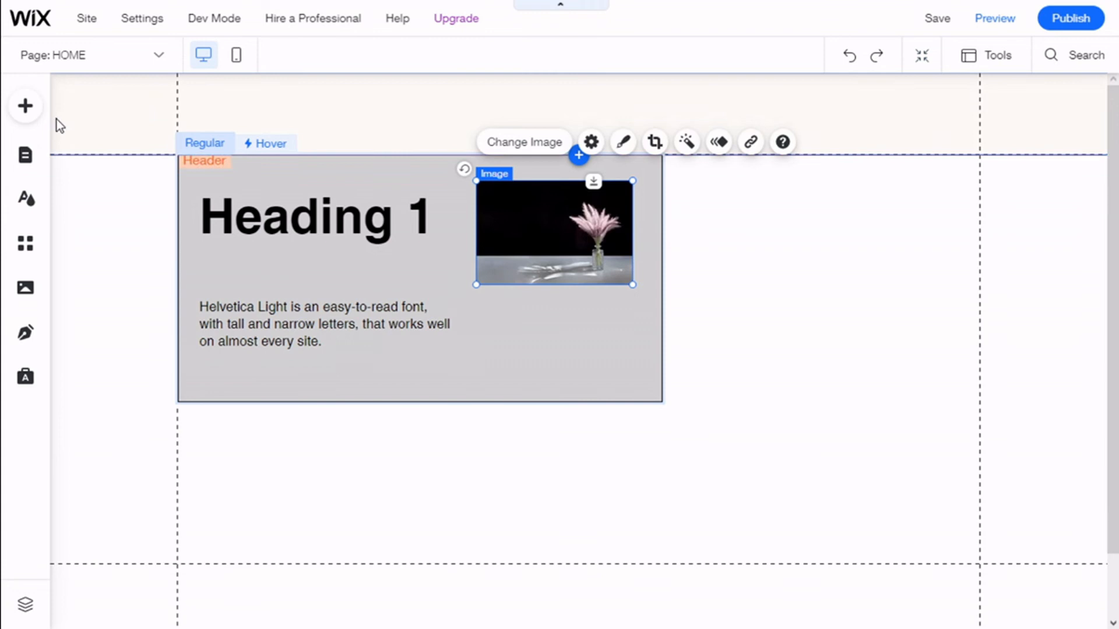
Step: Add a black themed button in the box's bottom right, aligned under the photo
click(24, 106)
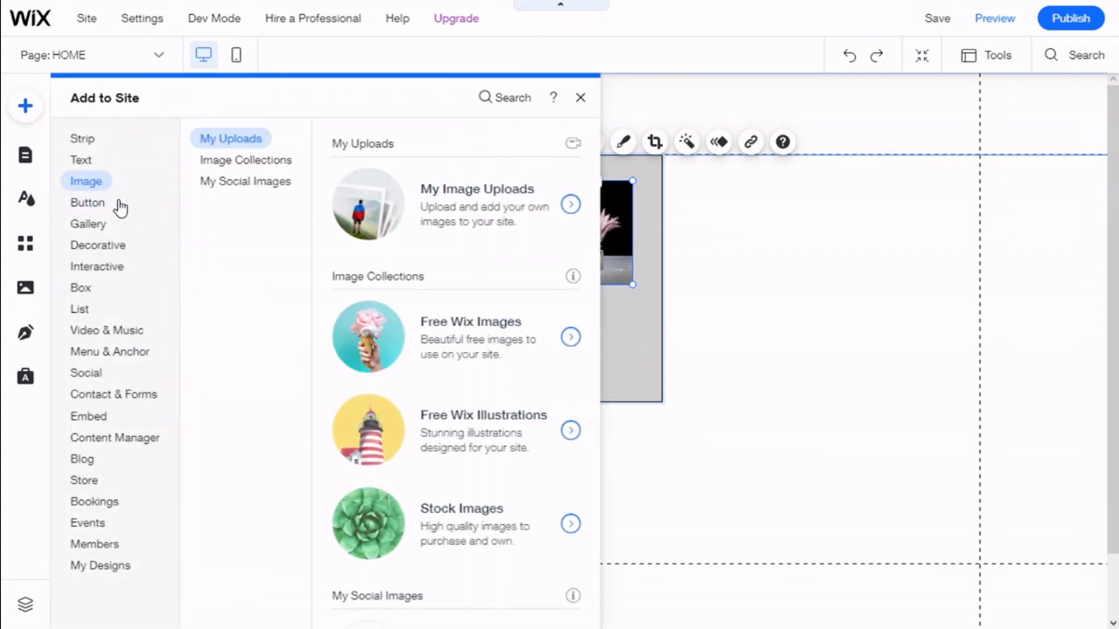
click(87, 201)
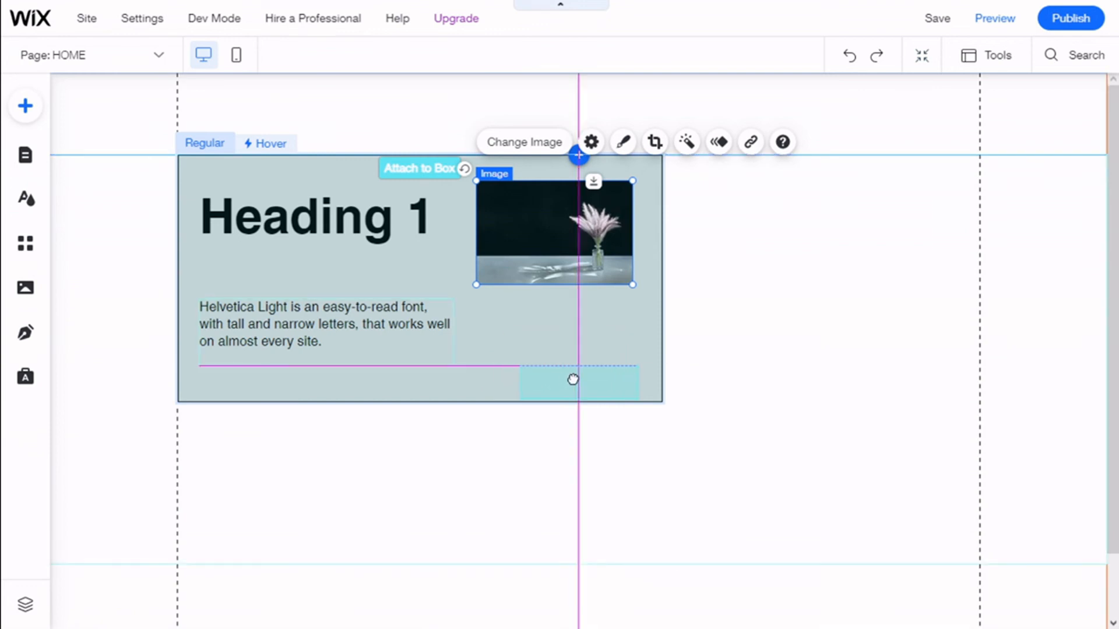
click(573, 380)
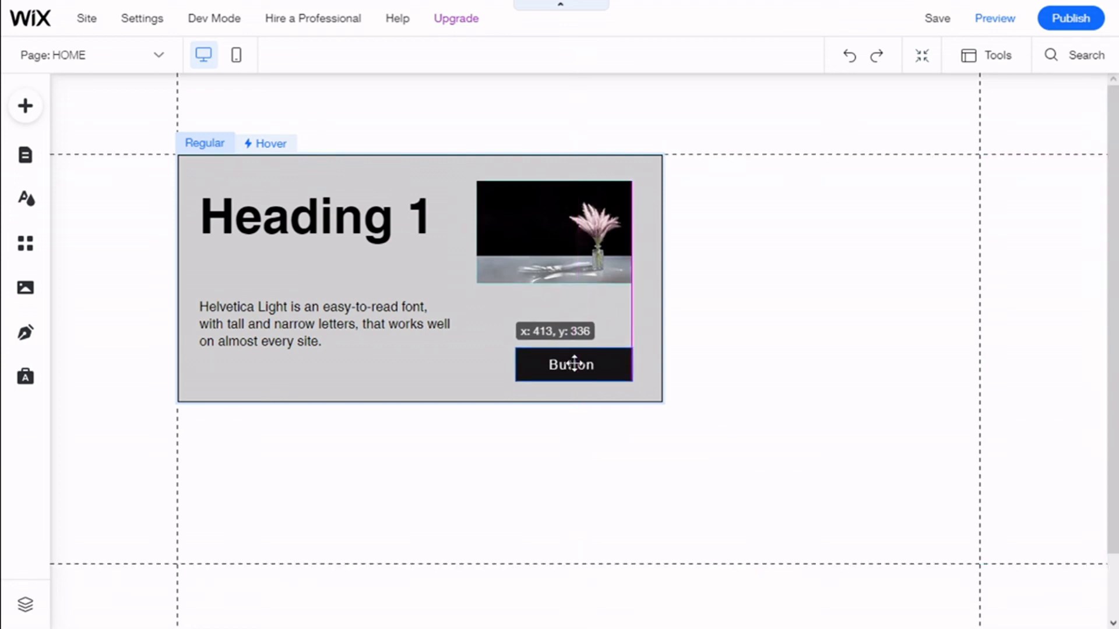
click(755, 455)
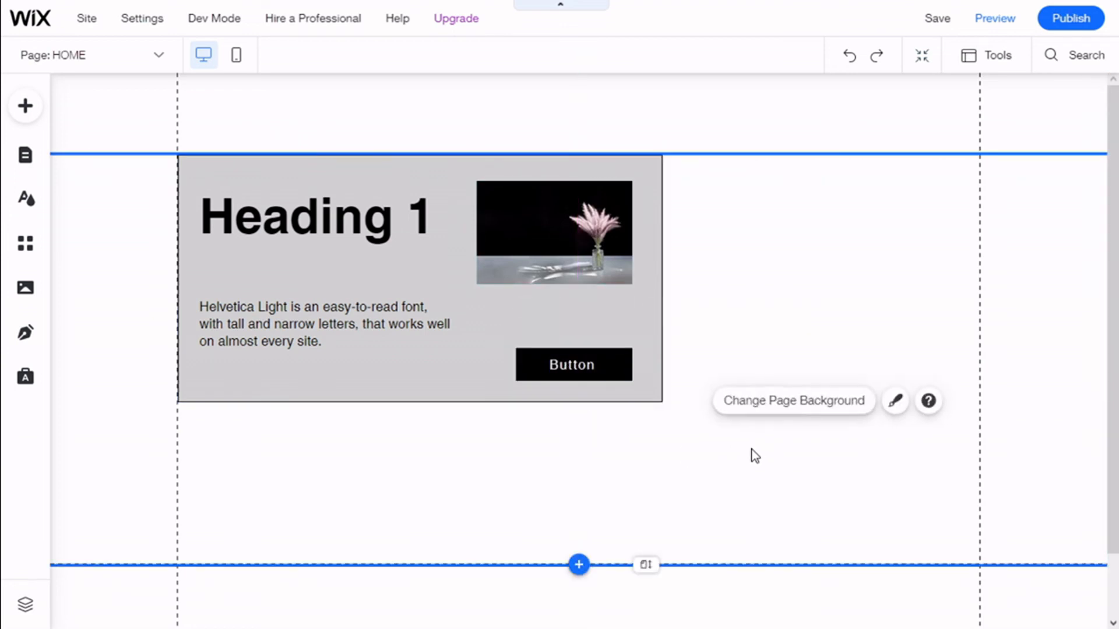
click(321, 299)
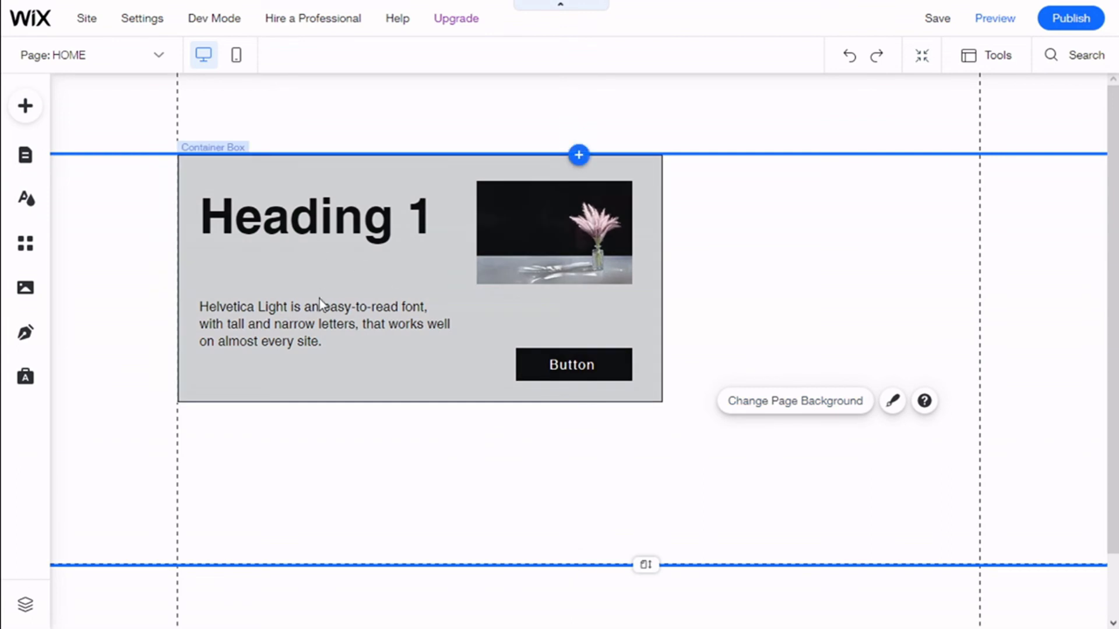
mouse_move(378, 262)
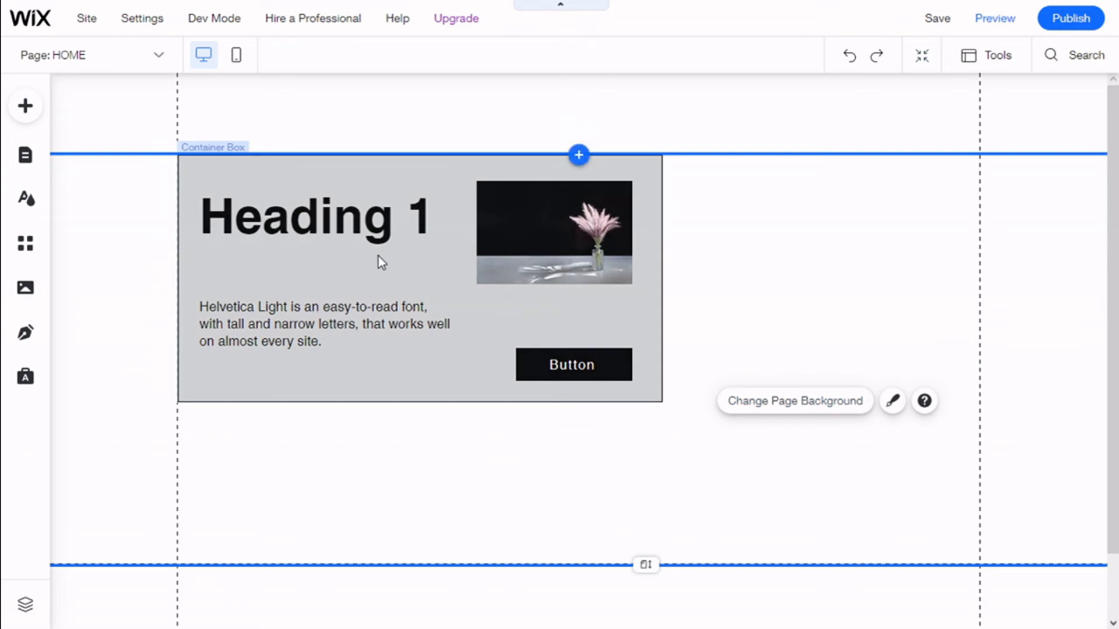
Step: Enter the grey box's Hover Mode and review which elements are hidden on hover
click(313, 214)
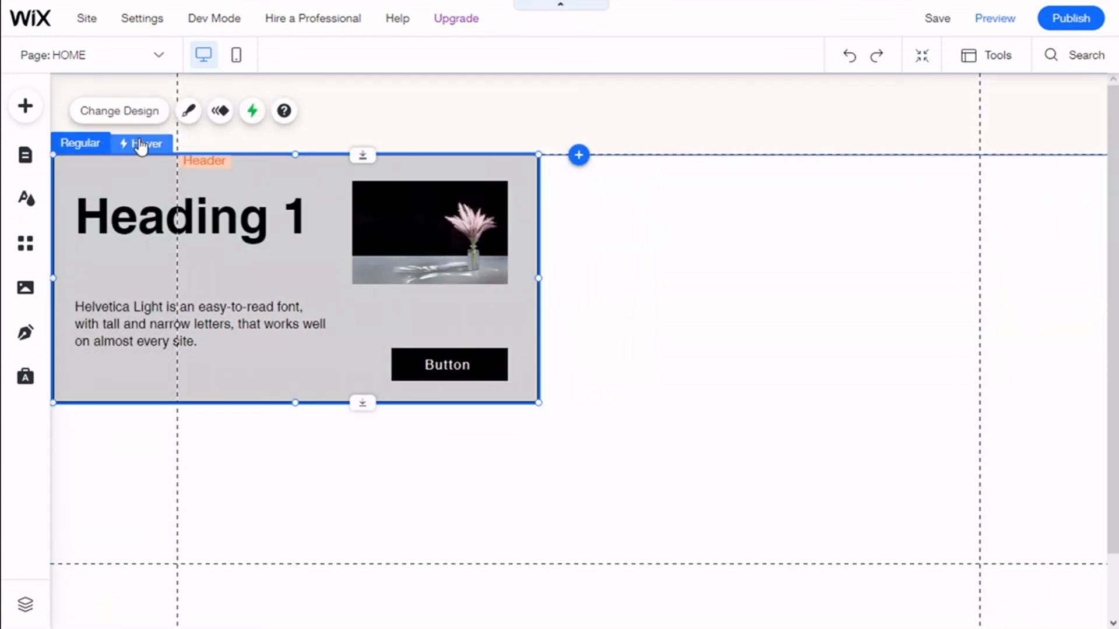
click(146, 143)
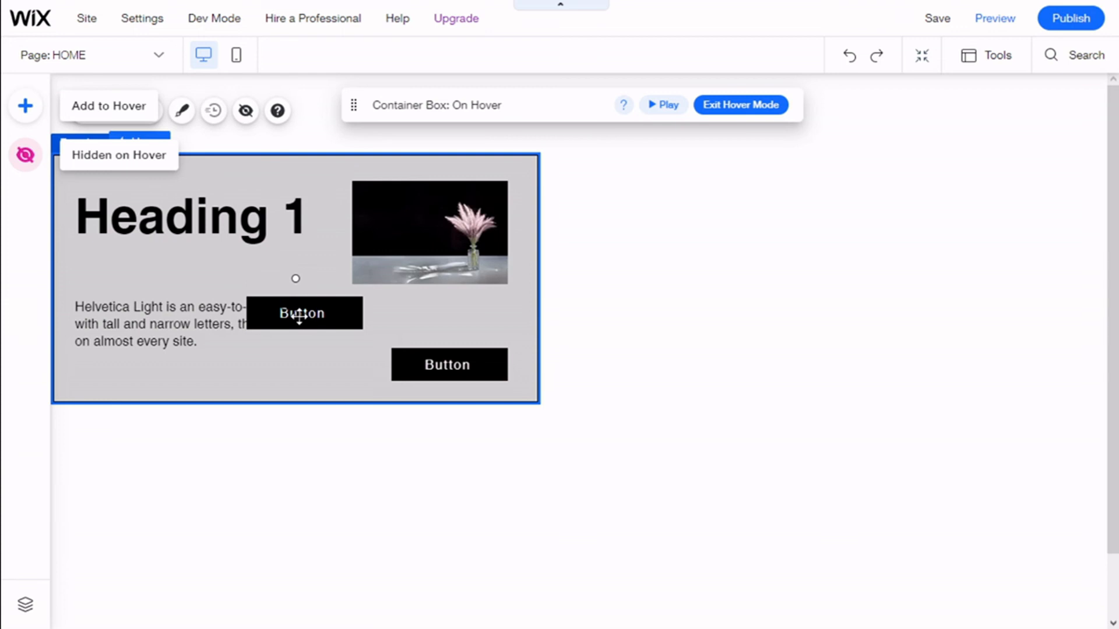
click(165, 326)
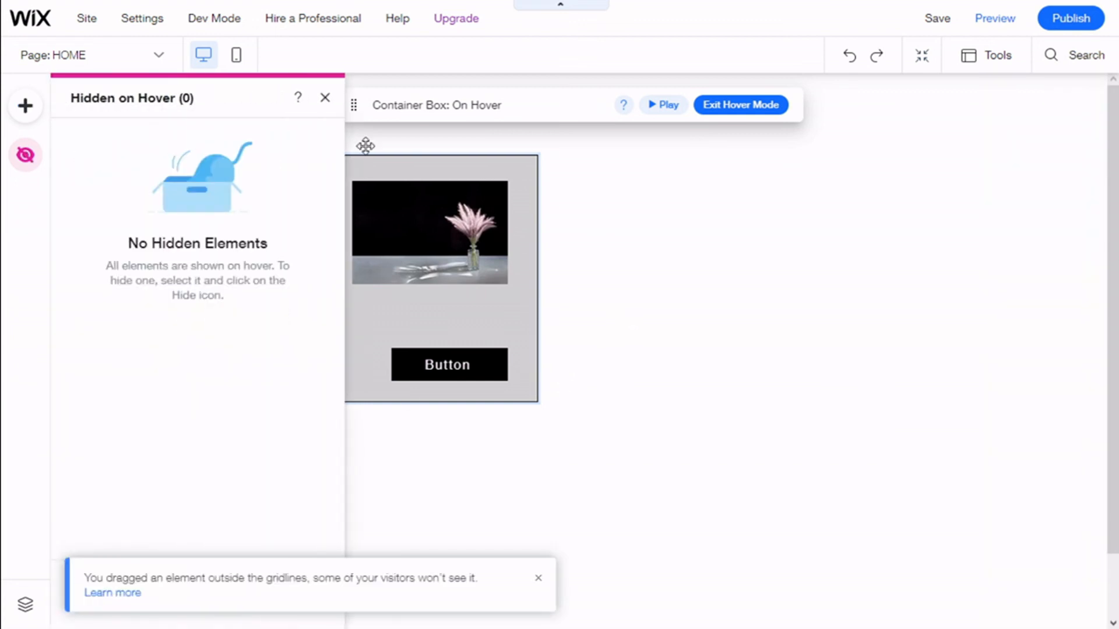
Step: Exit hover editing and return the box to its Regular state
click(739, 104)
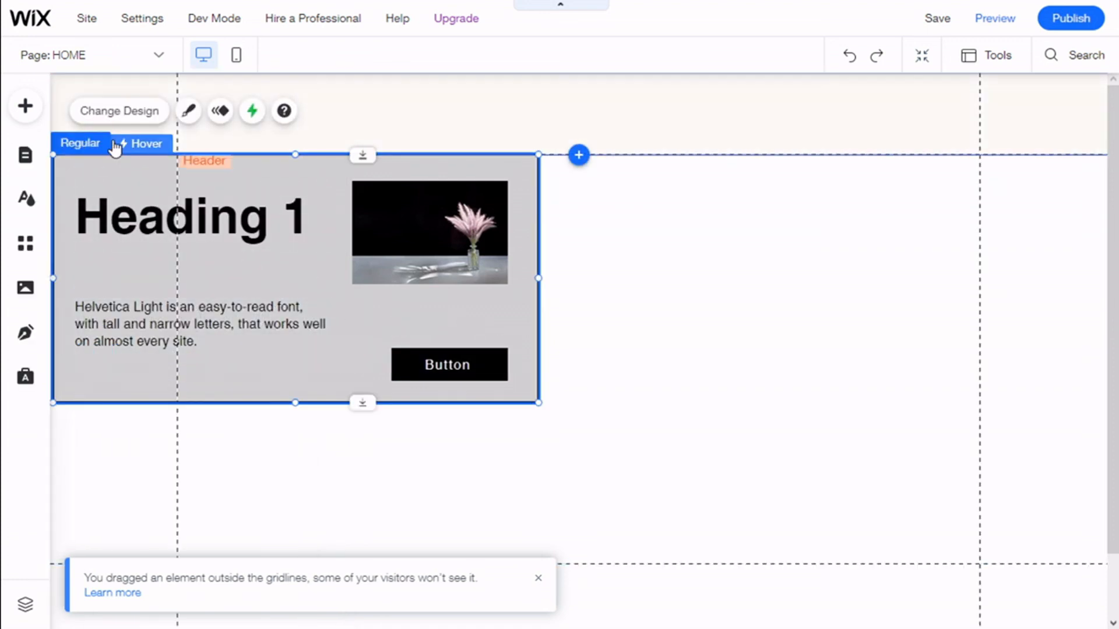
click(148, 143)
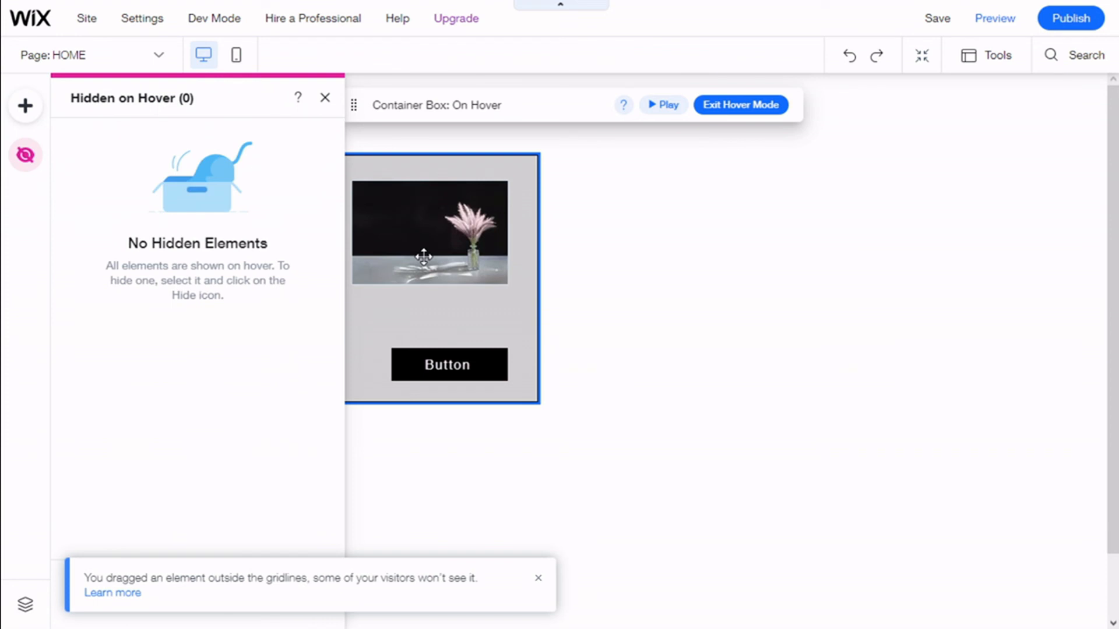
click(325, 98)
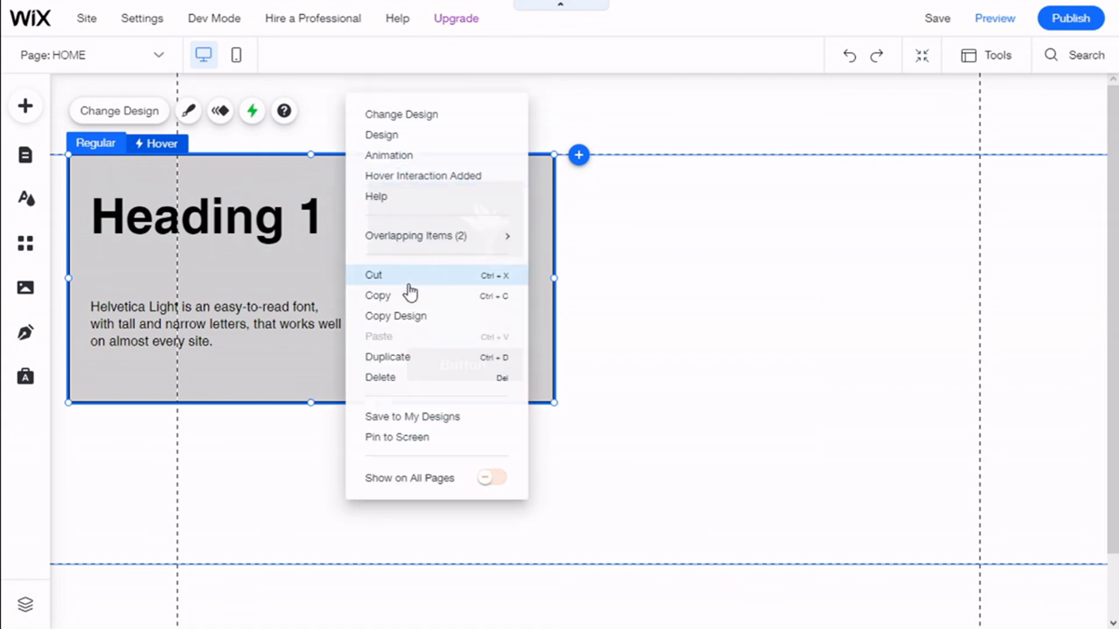
mouse_move(391, 360)
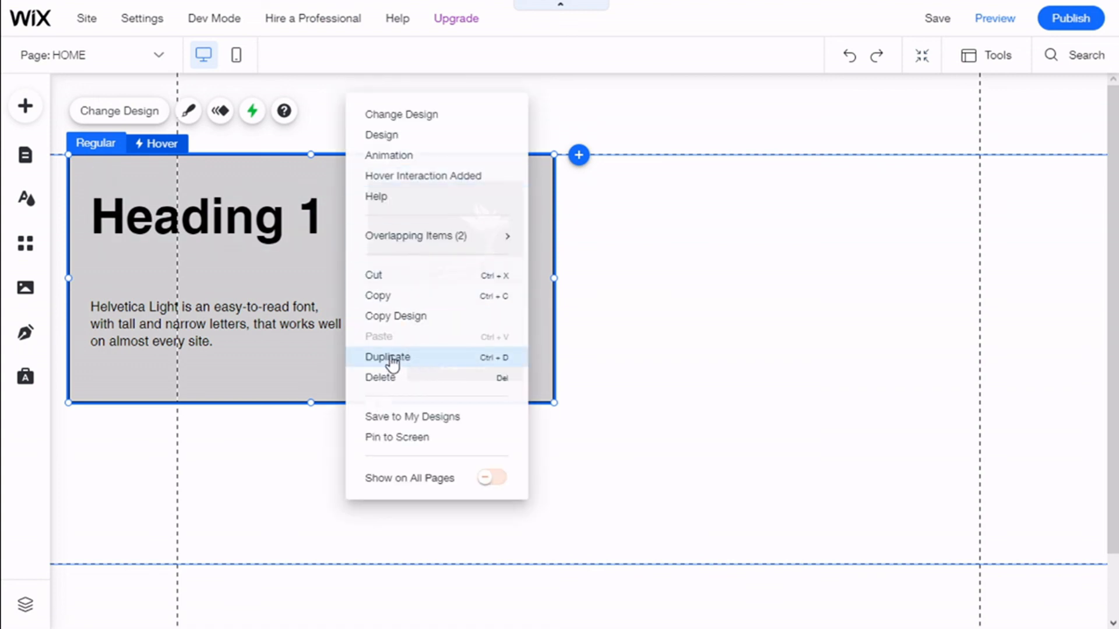
Step: Duplicate the container box with all its contents and place the copy beside the original
click(387, 356)
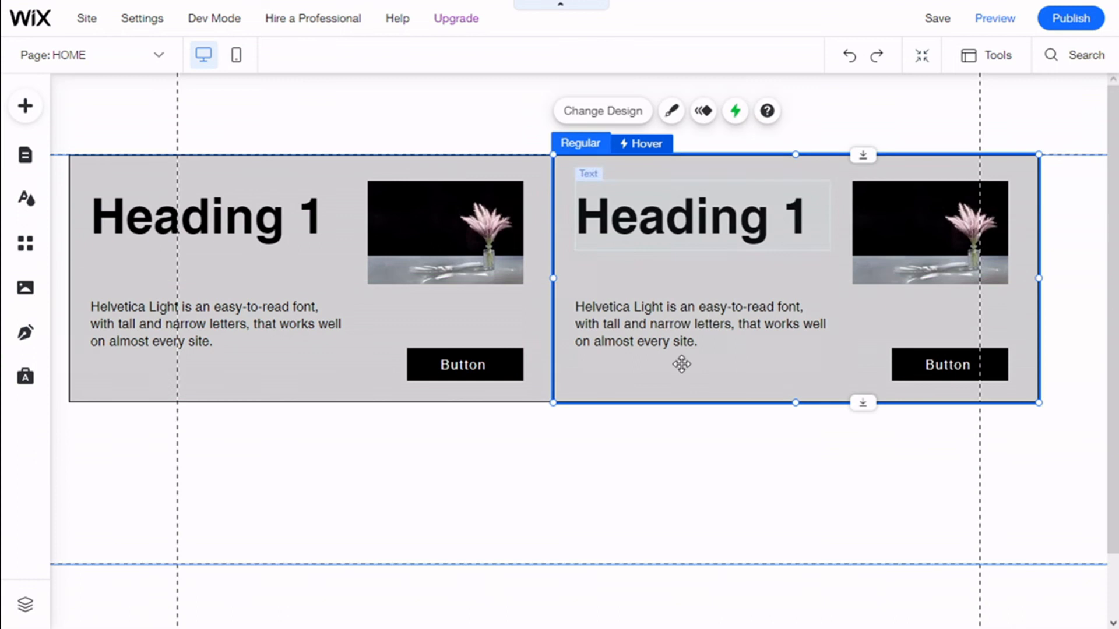
click(199, 181)
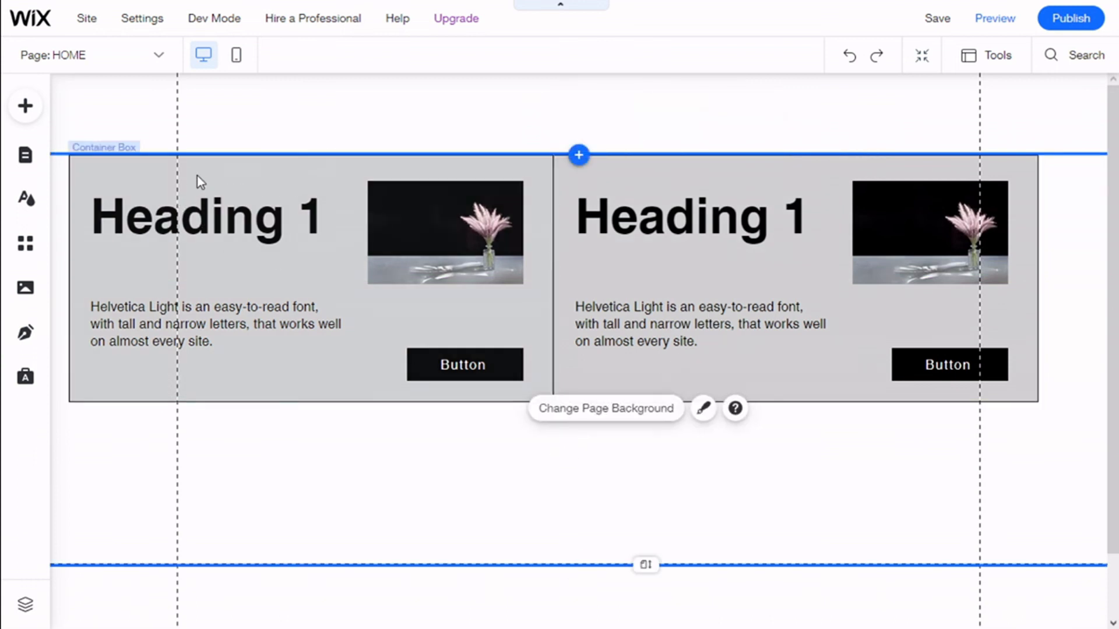